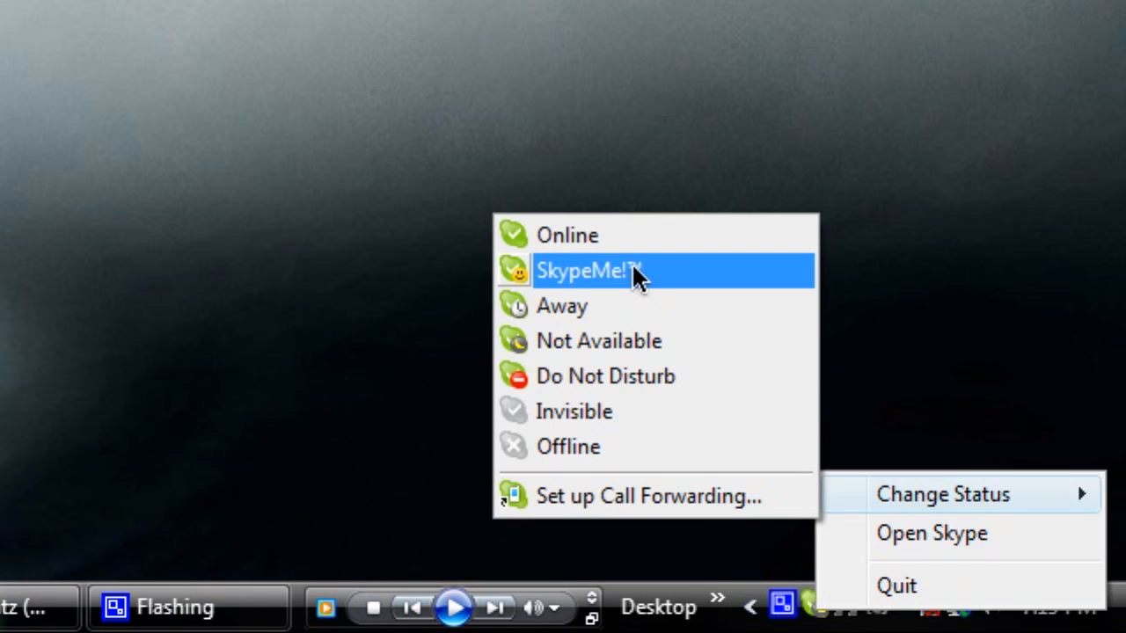
Scroll through the chat history and send a test message to the contact.
{"action": "left_click", "coordinate": [590, 270]}
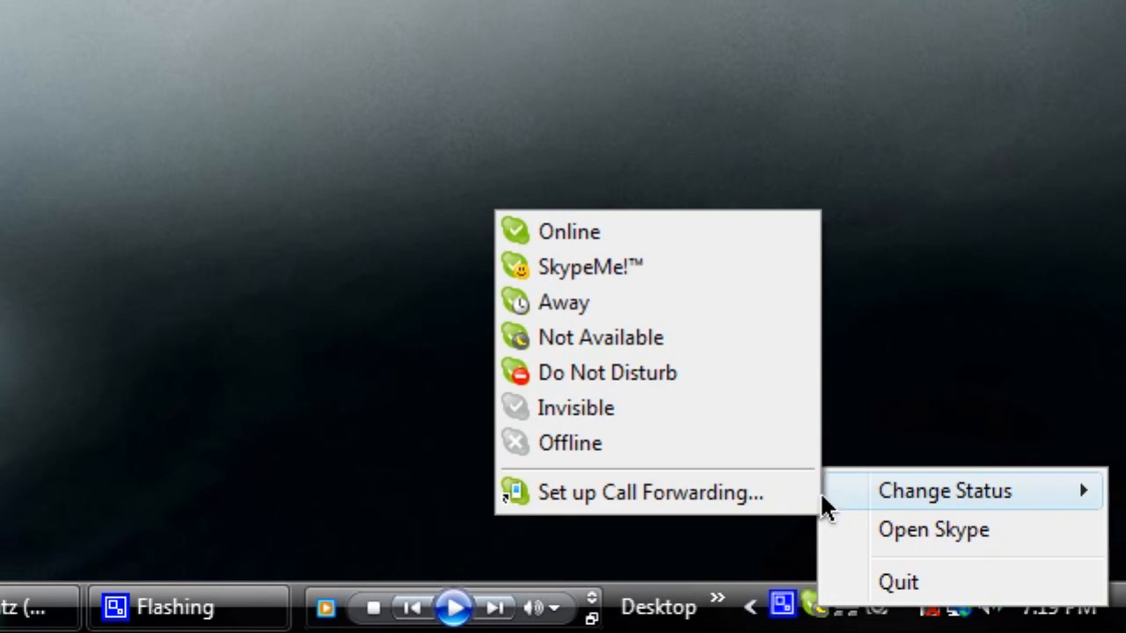
{"action": "mouse_move", "coordinate": [660, 231]}
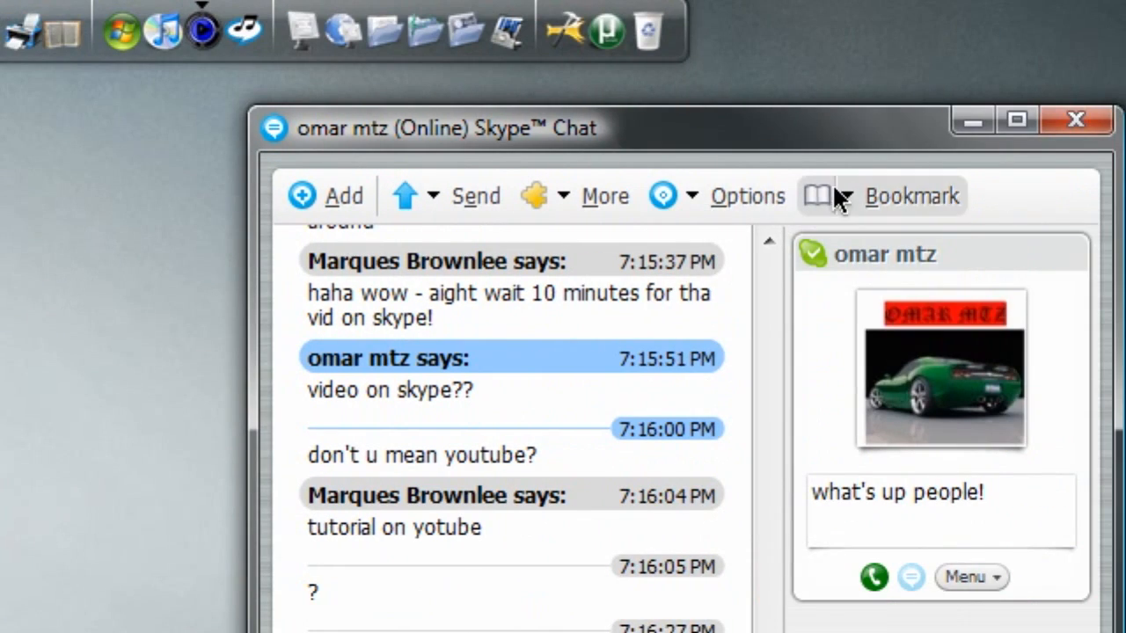
{"action": "scroll", "scroll_direction": "down", "scroll_amount": 3}
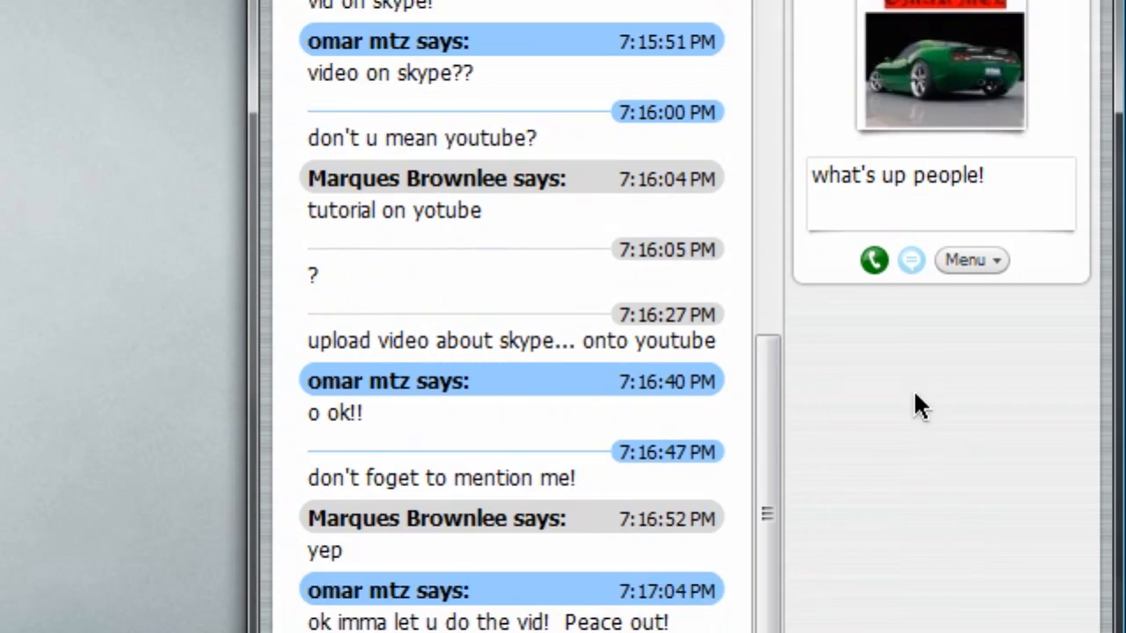
{"action": "scroll", "scroll_direction": "down", "scroll_amount": 3}
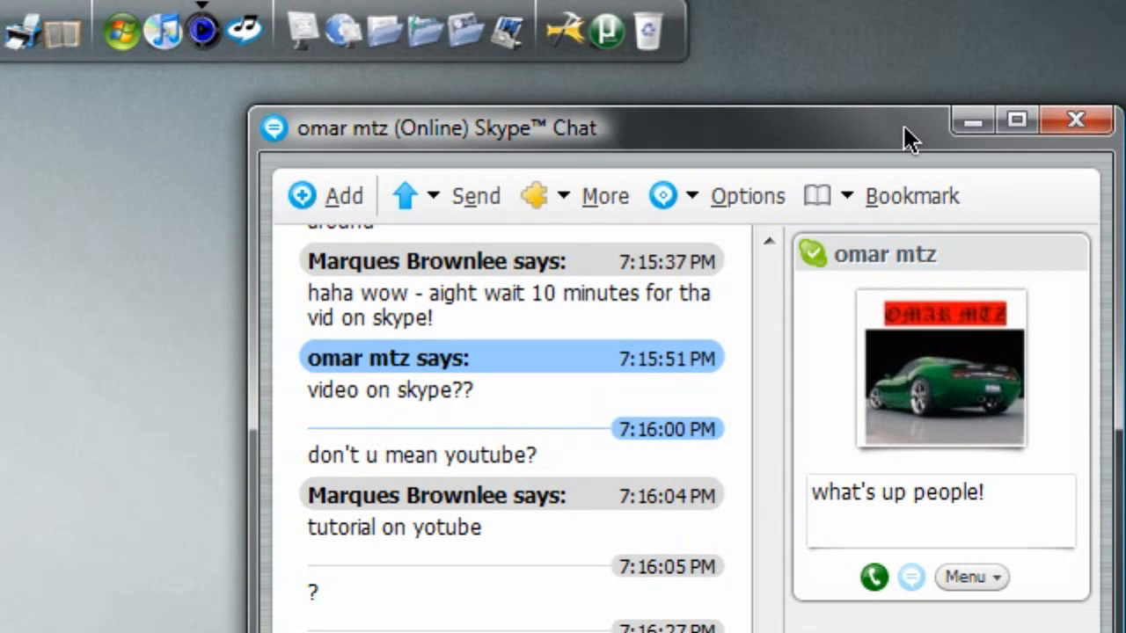
{"action": "mouse_move", "coordinate": [809, 145]}
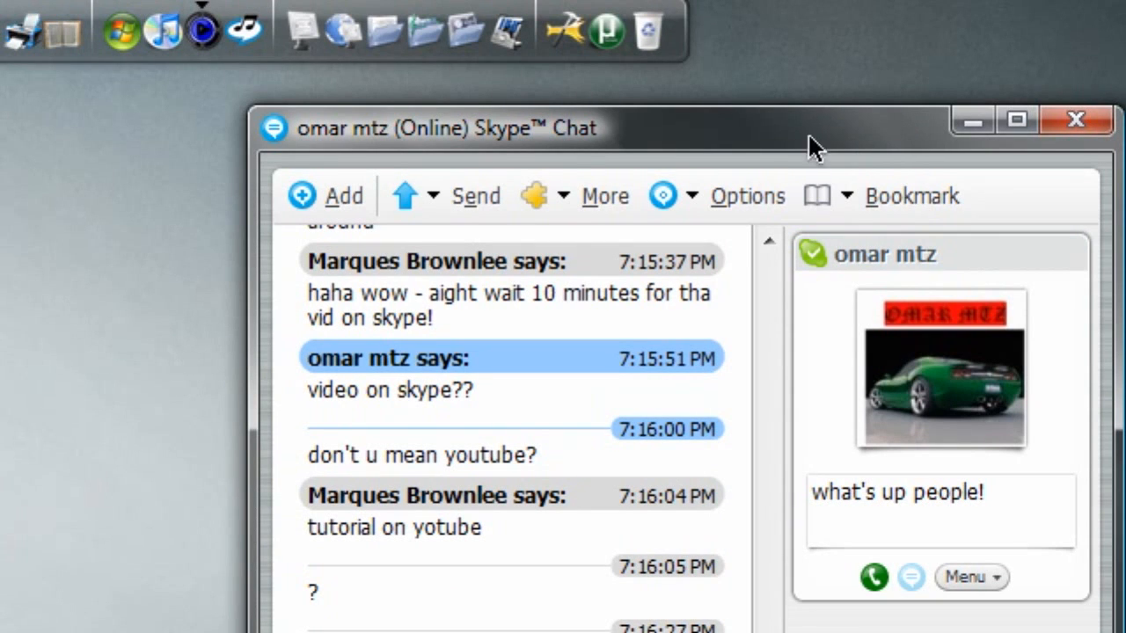
{"action": "mouse_move", "coordinate": [744, 137]}
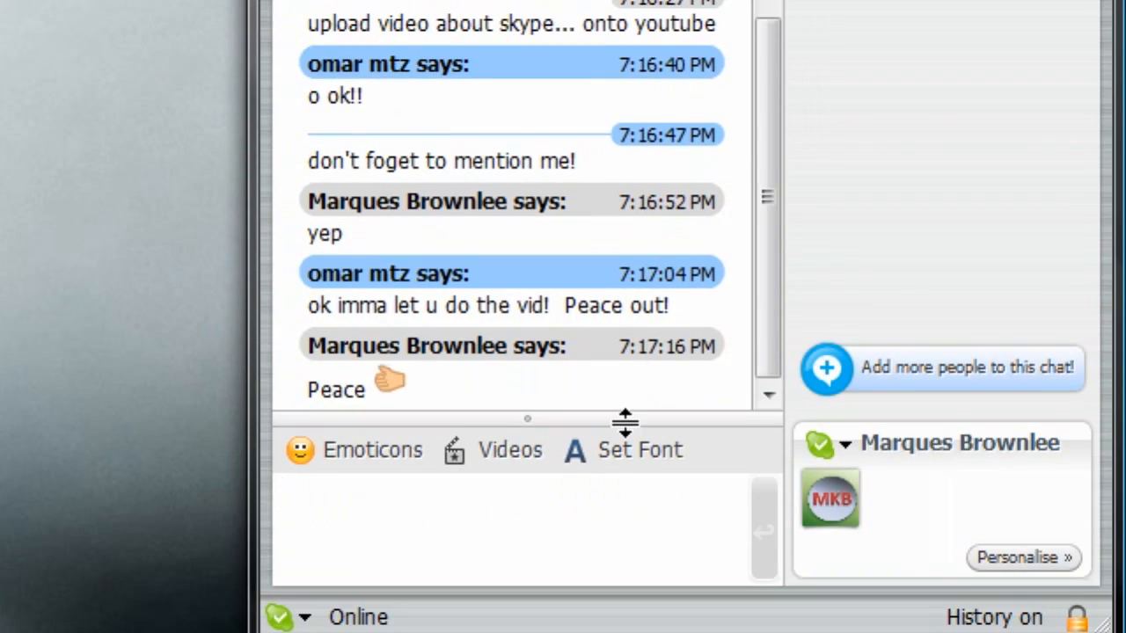
{"action": "type", "text": "es"}
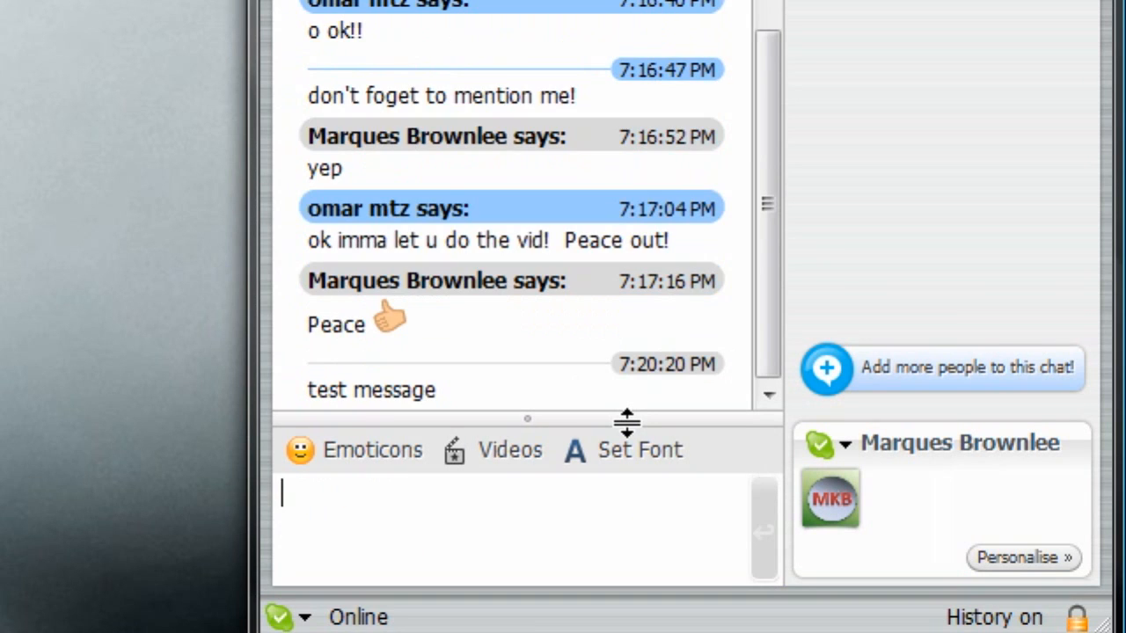
{"action": "mouse_move", "coordinate": [803, 190]}
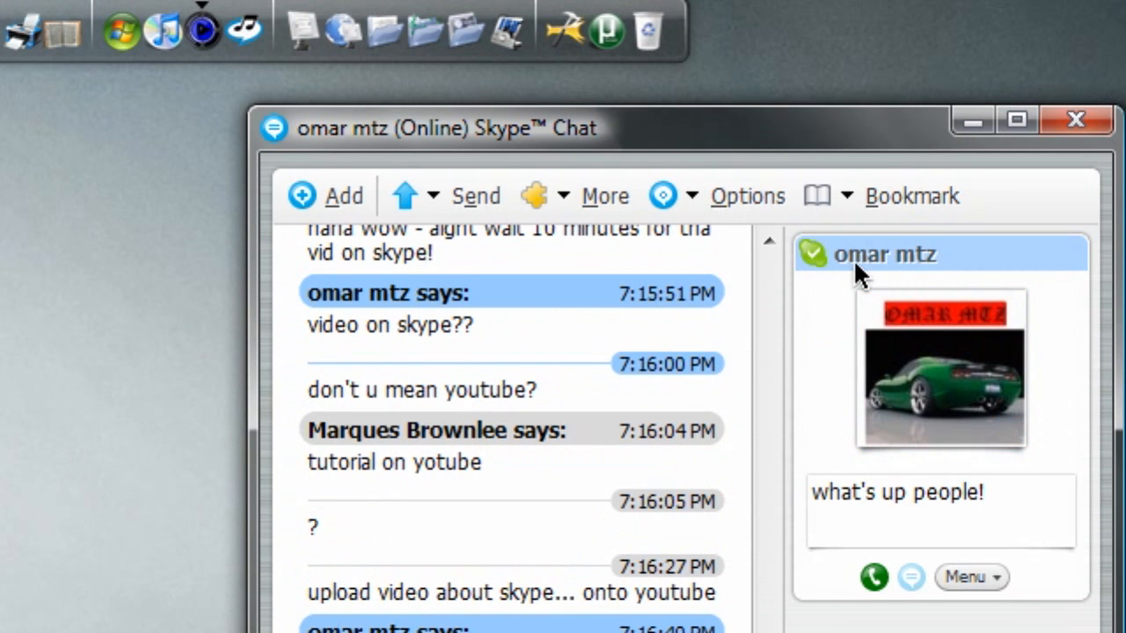
{"action": "mouse_move", "coordinate": [1061, 277]}
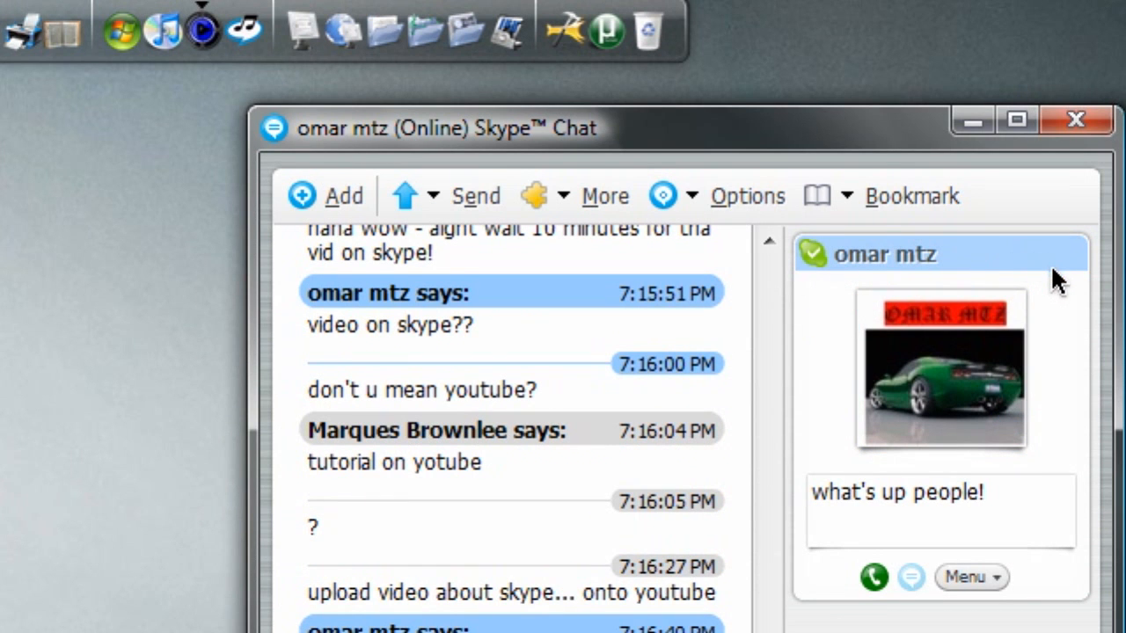
{"action": "mouse_move", "coordinate": [1068, 246]}
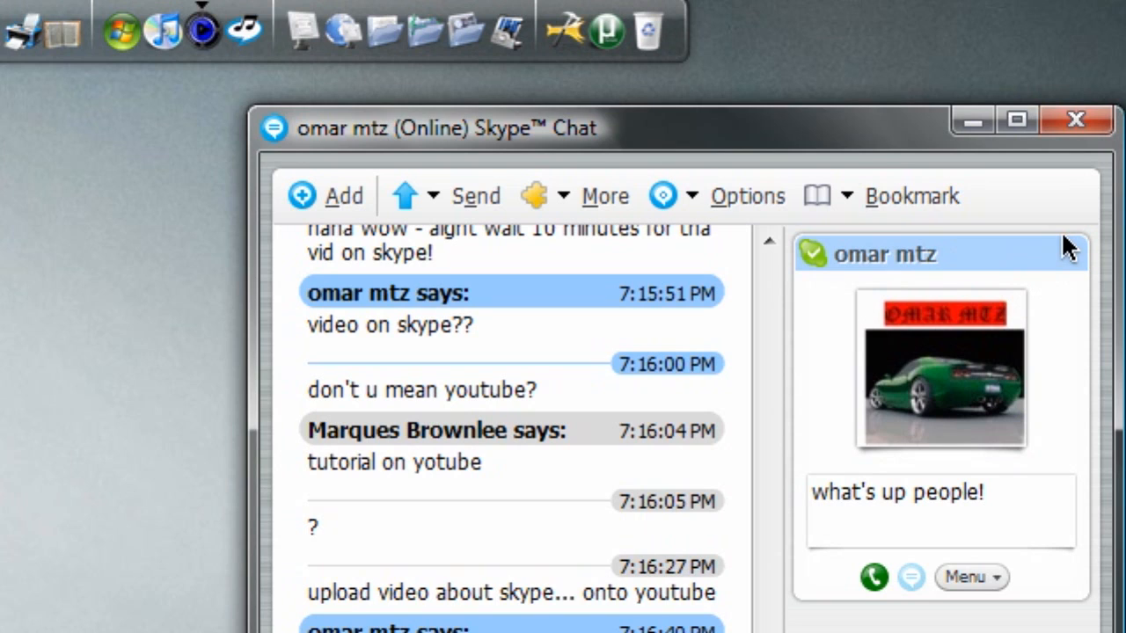
{"action": "mouse_move", "coordinate": [1067, 282]}
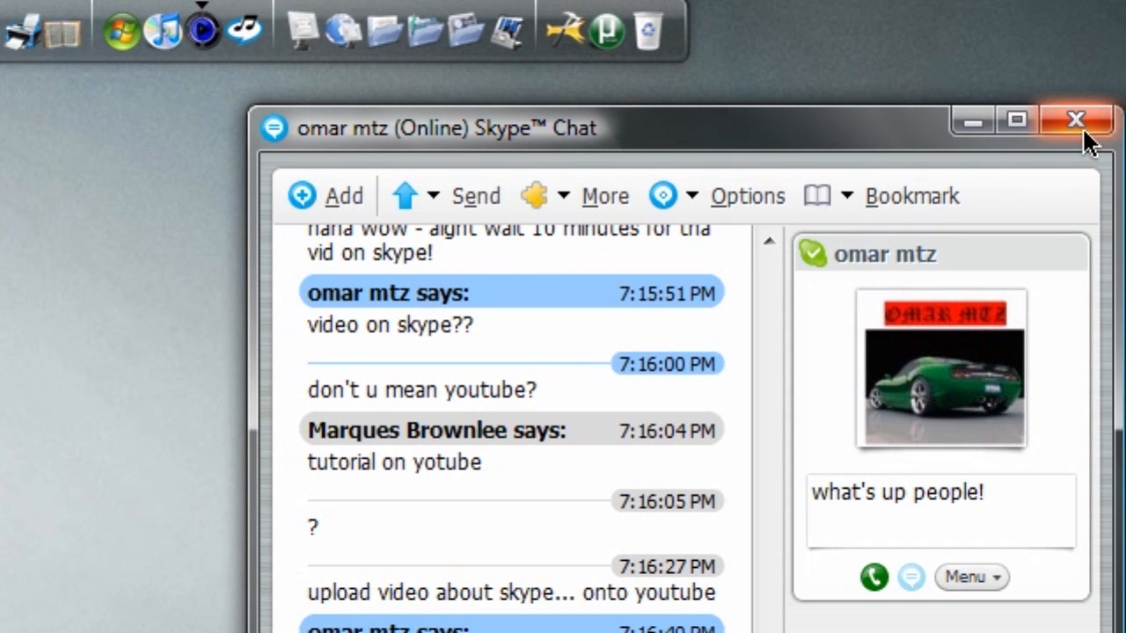
{"action": "left_click", "coordinate": [1077, 120]}
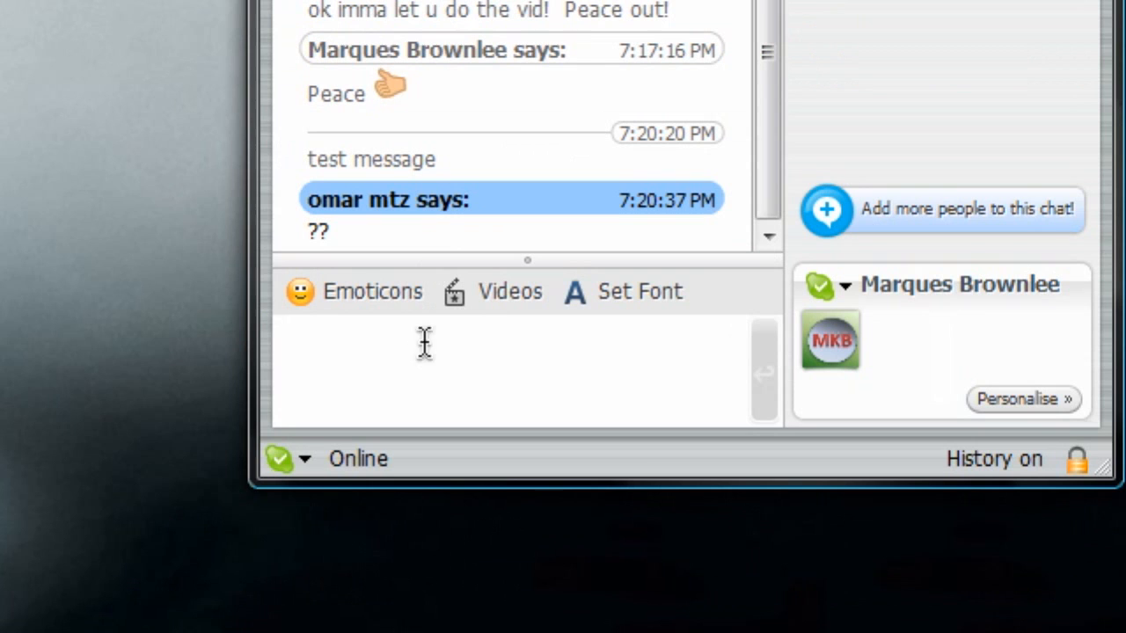
{"action": "type", "text": "t"}
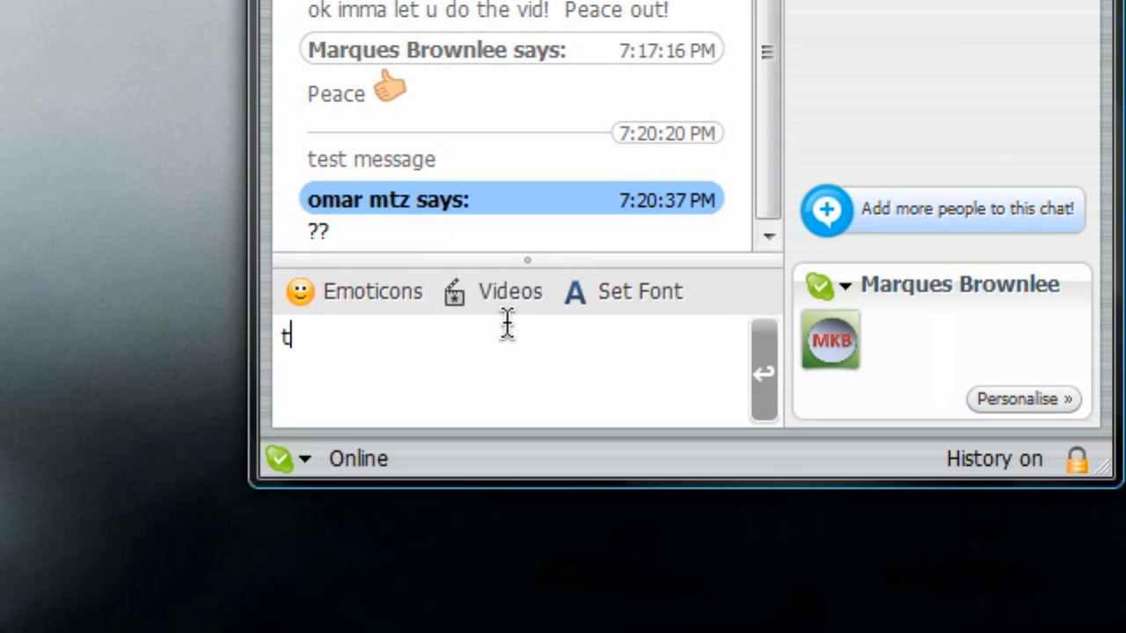
{"action": "type", "text": "just a tes"}
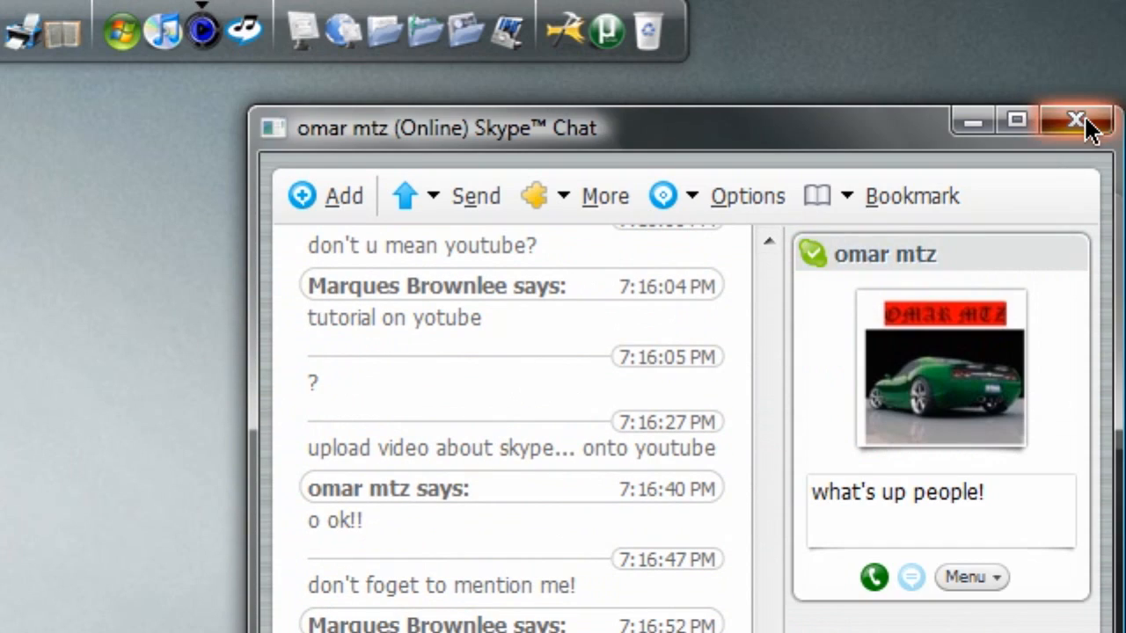
Close the chat window and browse the Account, Call, View and File menus.
{"action": "left_click", "coordinate": [1075, 119]}
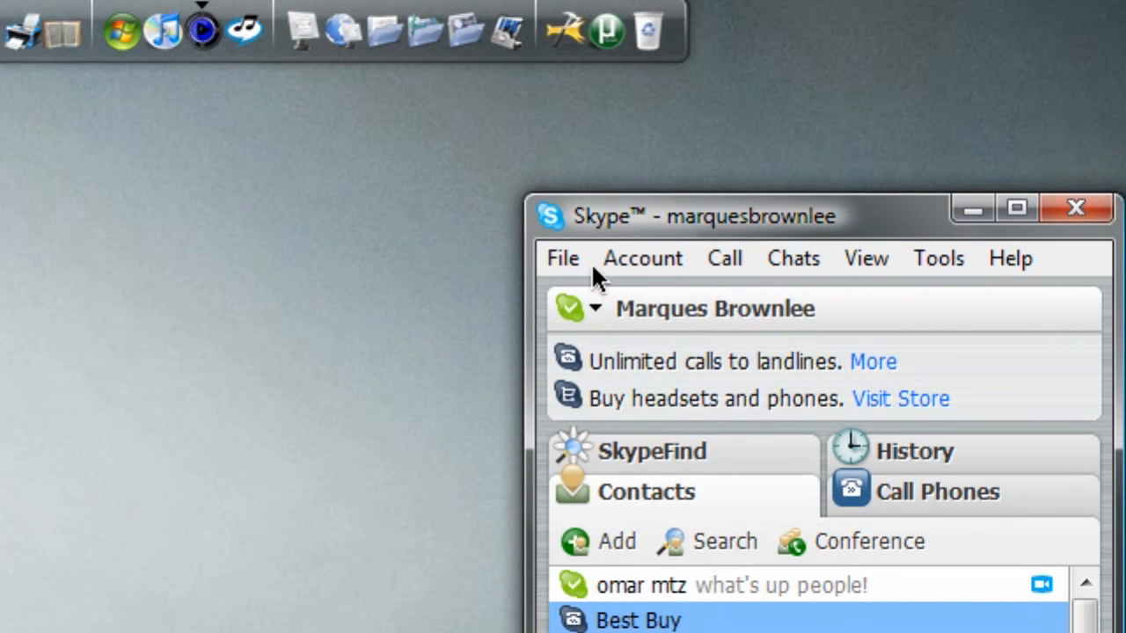
{"action": "left_click", "coordinate": [642, 258]}
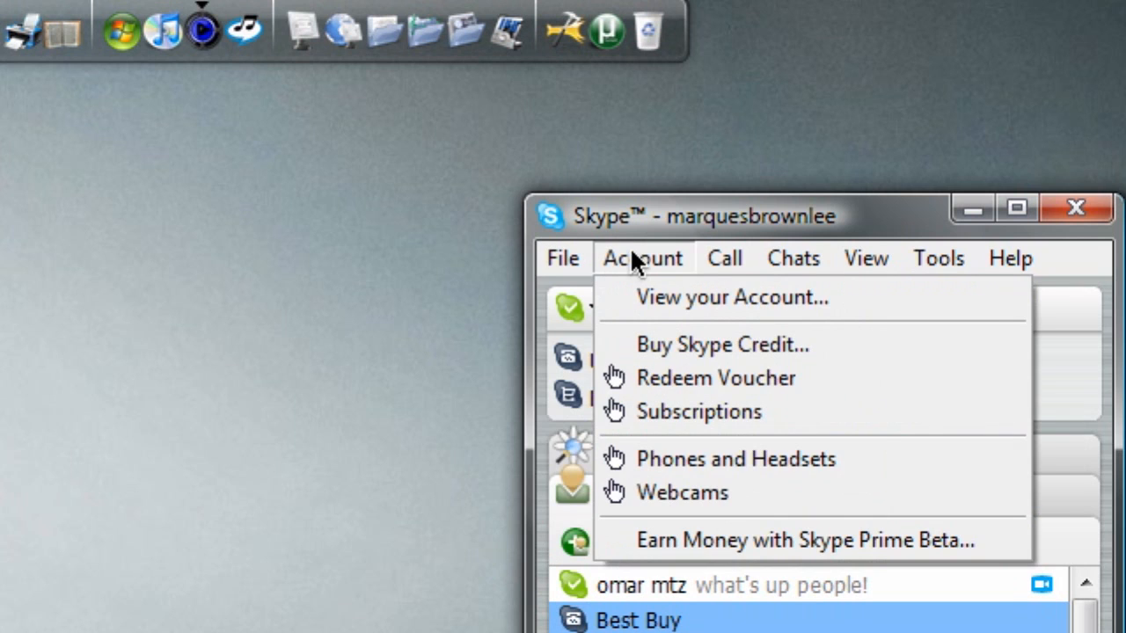
{"action": "left_click", "coordinate": [724, 258]}
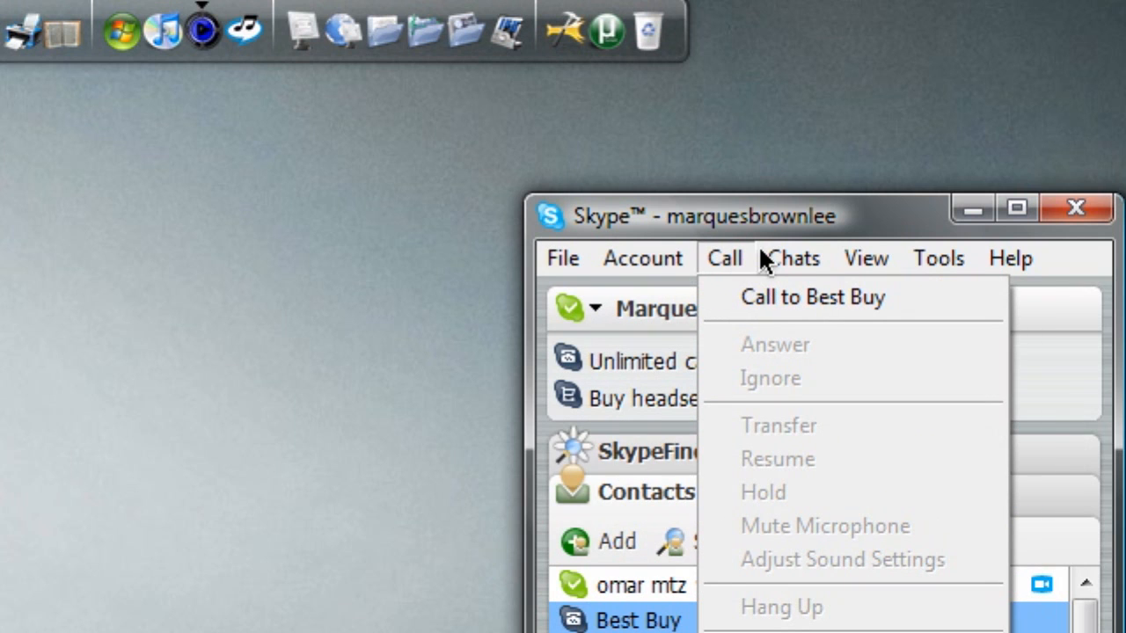
{"action": "left_click", "coordinate": [866, 257]}
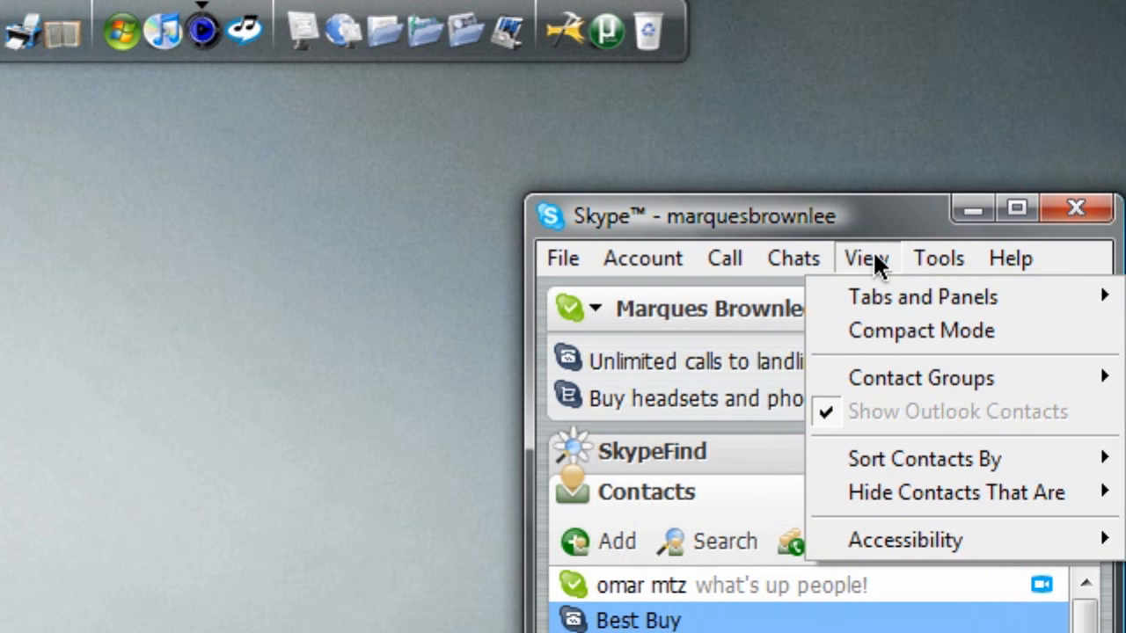
{"action": "left_click", "coordinate": [1010, 258]}
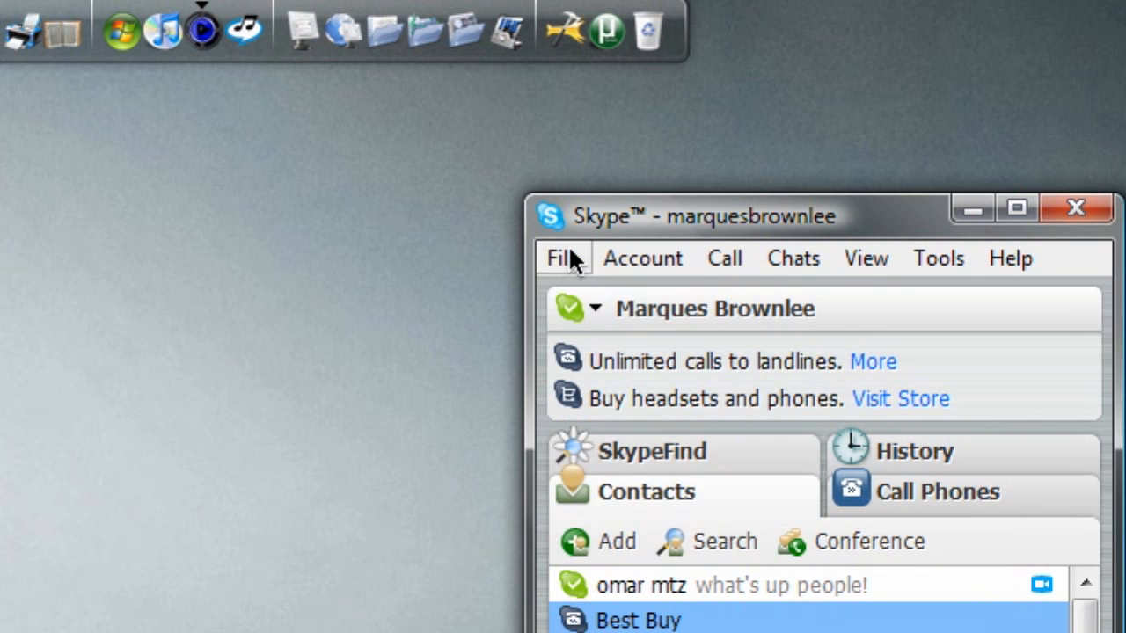
{"action": "left_click", "coordinate": [563, 258]}
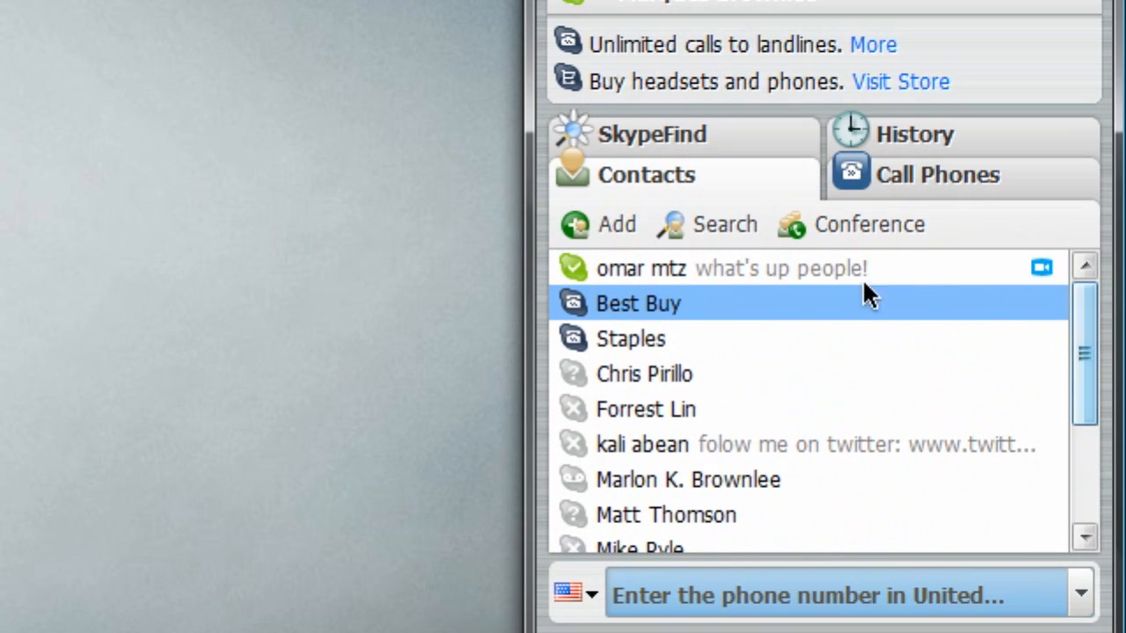
Expand the Staples contact to show its number, then search the directory for 'name'.
{"action": "left_click", "coordinate": [641, 269]}
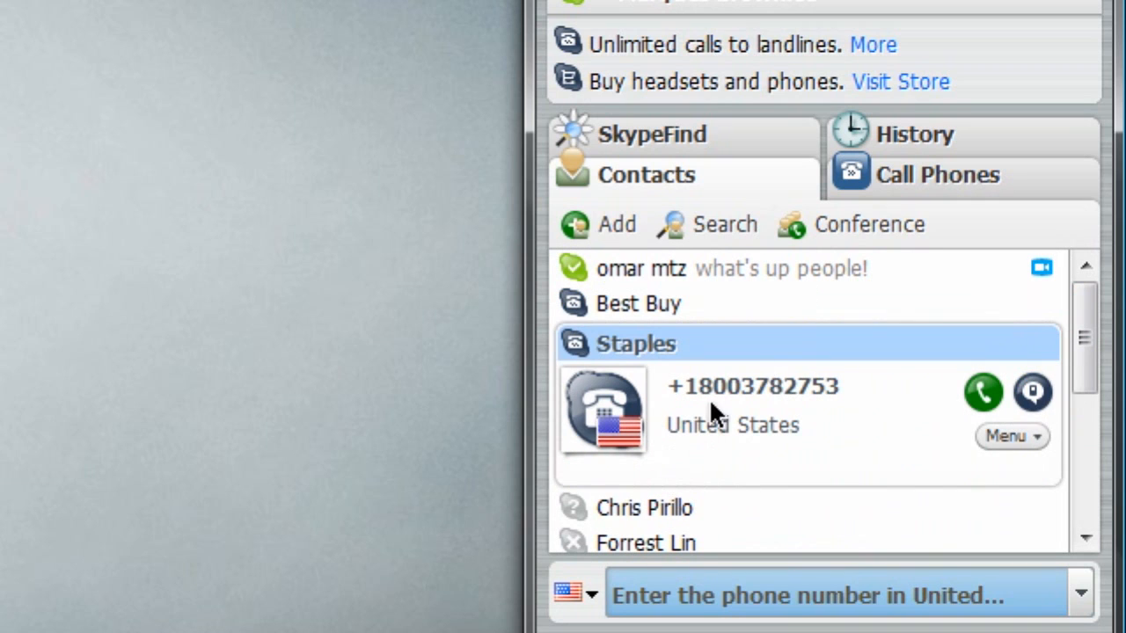
{"action": "mouse_move", "coordinate": [813, 339]}
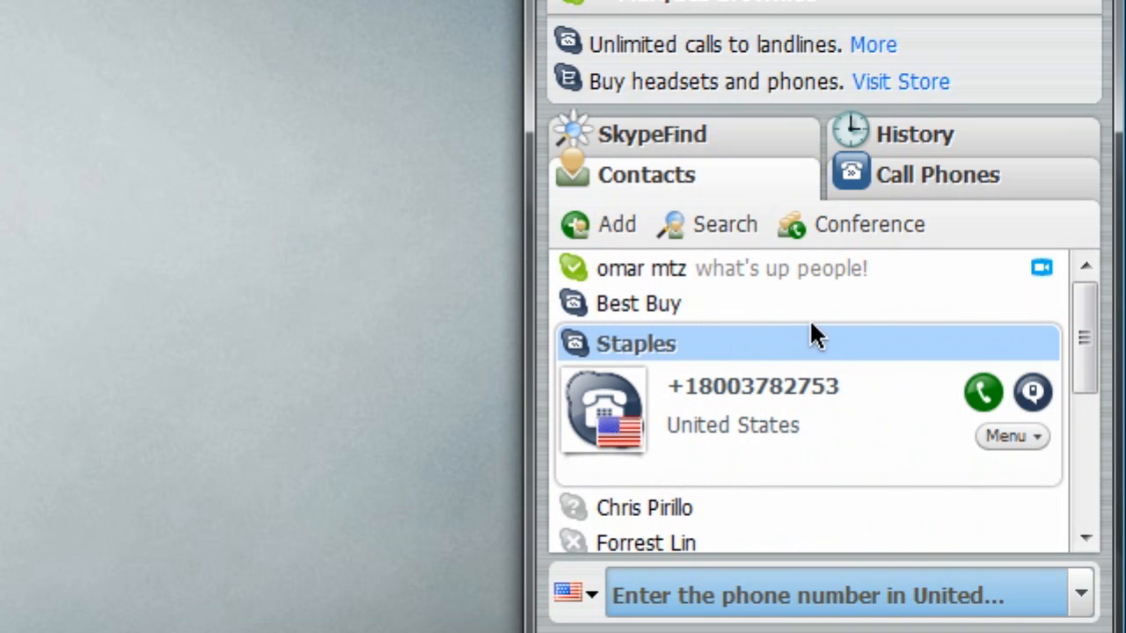
{"action": "mouse_move", "coordinate": [792, 260]}
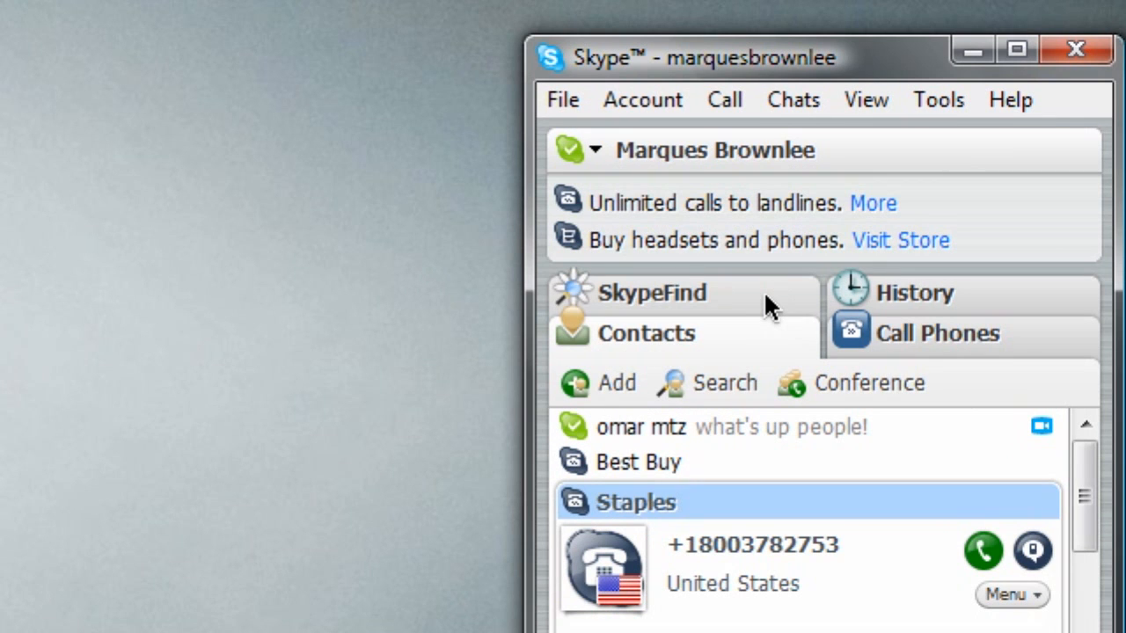
{"action": "mouse_move", "coordinate": [616, 385]}
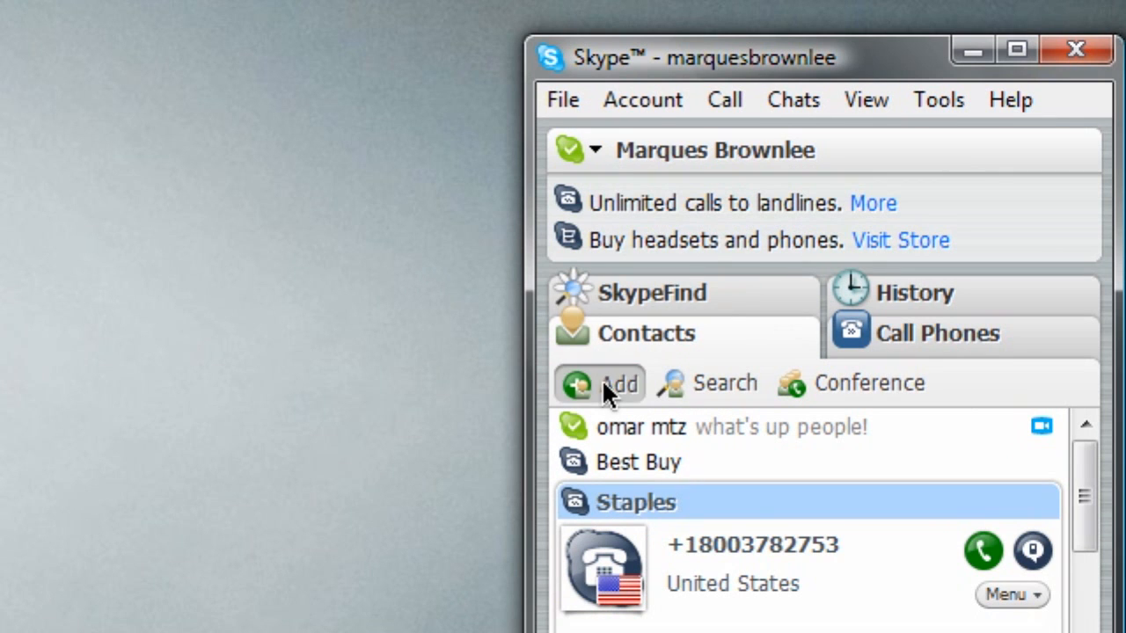
{"action": "left_click", "coordinate": [607, 384]}
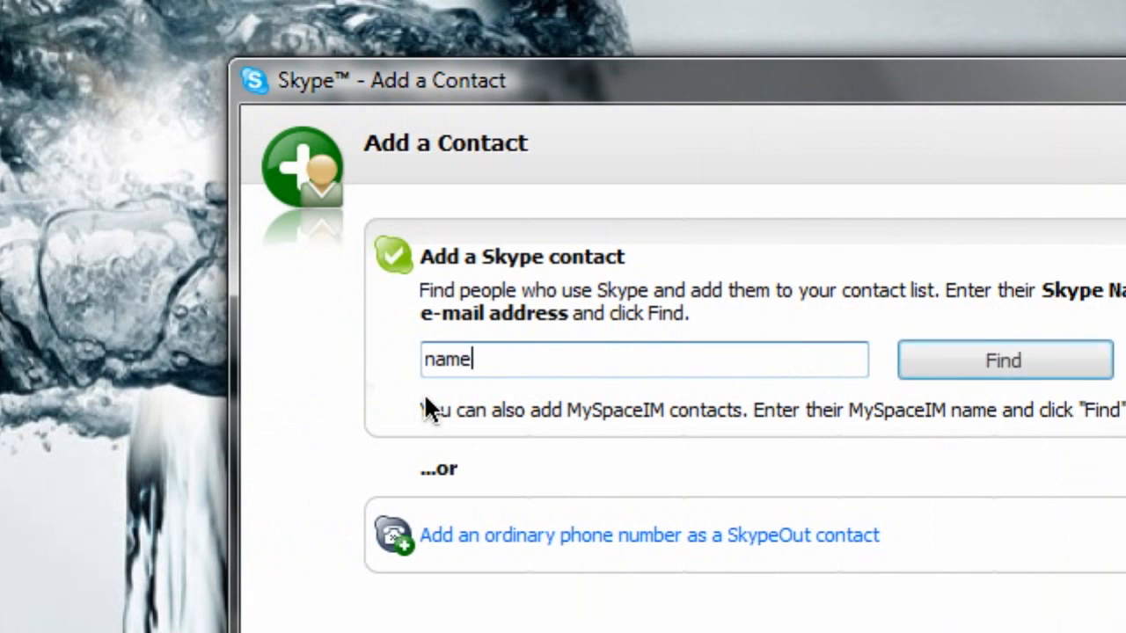
{"action": "left_click", "coordinate": [1003, 360]}
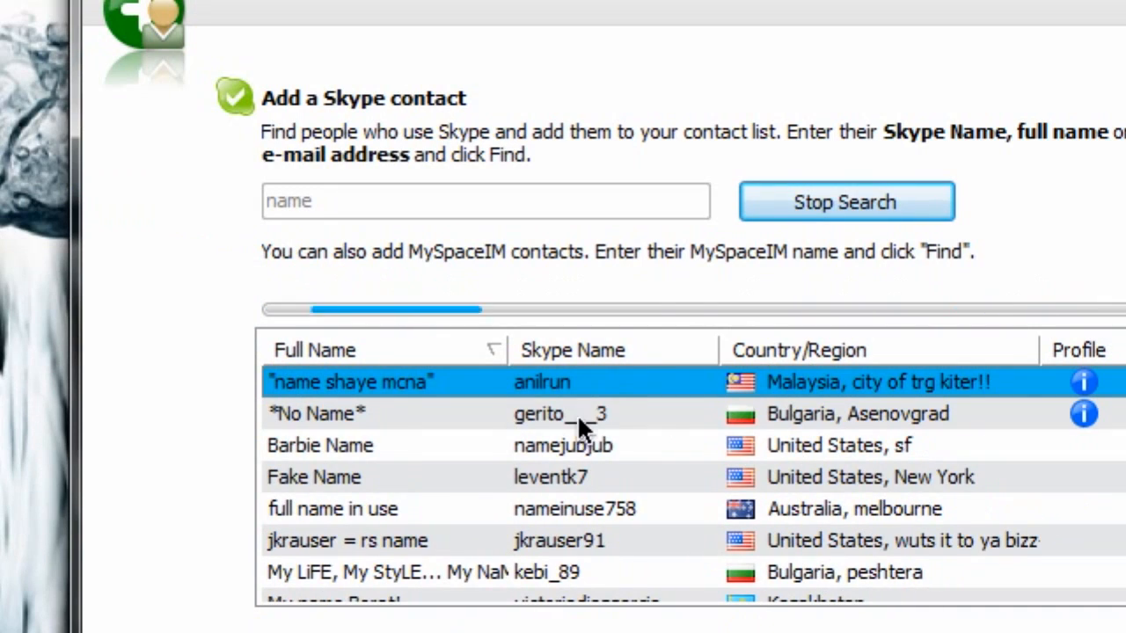
{"action": "scroll", "scroll_direction": "down", "scroll_amount": 3}
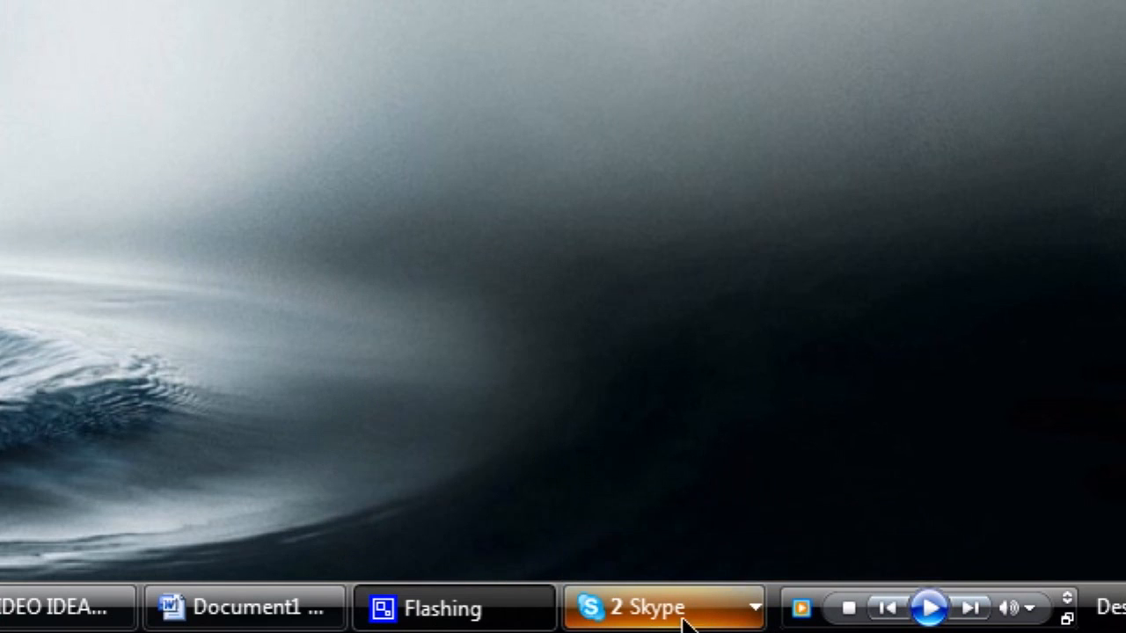
{"action": "left_click", "coordinate": [664, 607]}
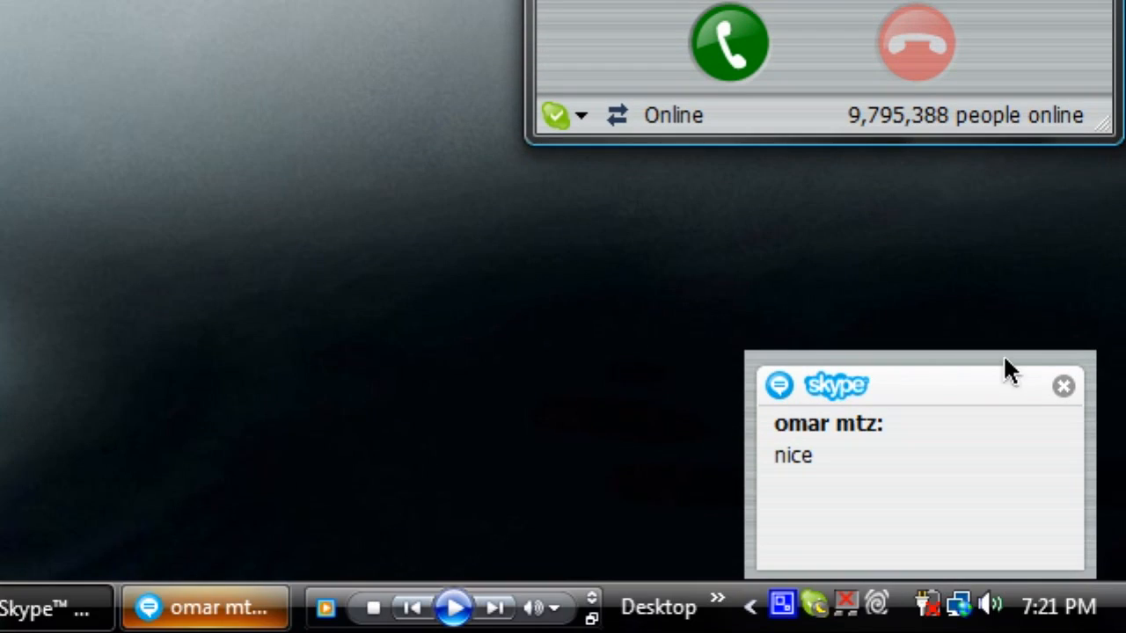
{"action": "left_click", "coordinate": [205, 607]}
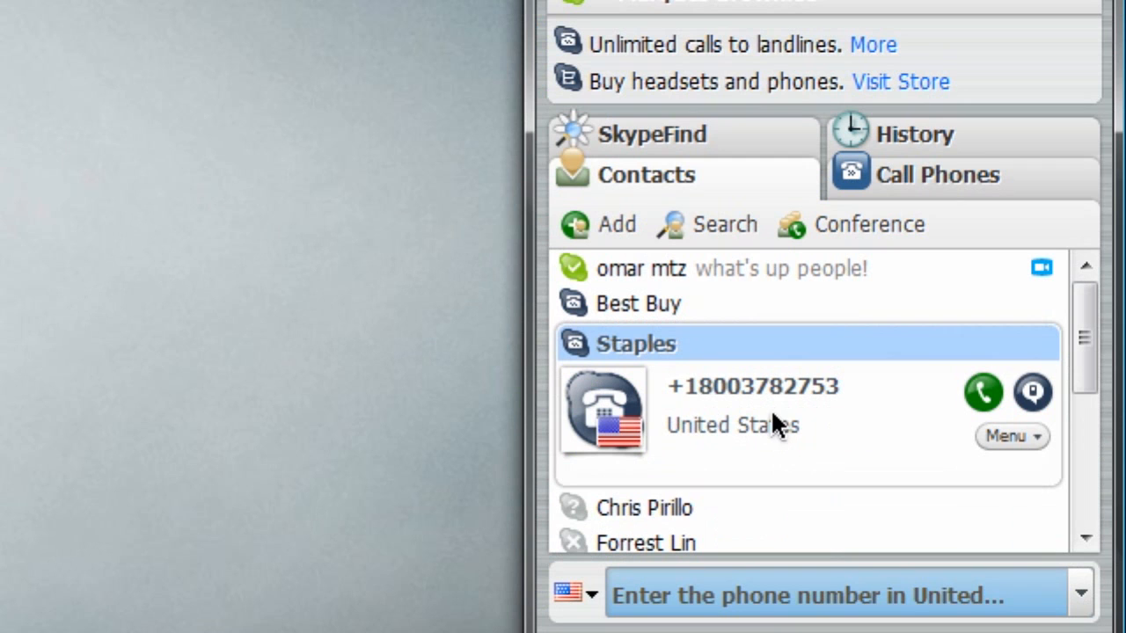
{"action": "mouse_move", "coordinate": [849, 421]}
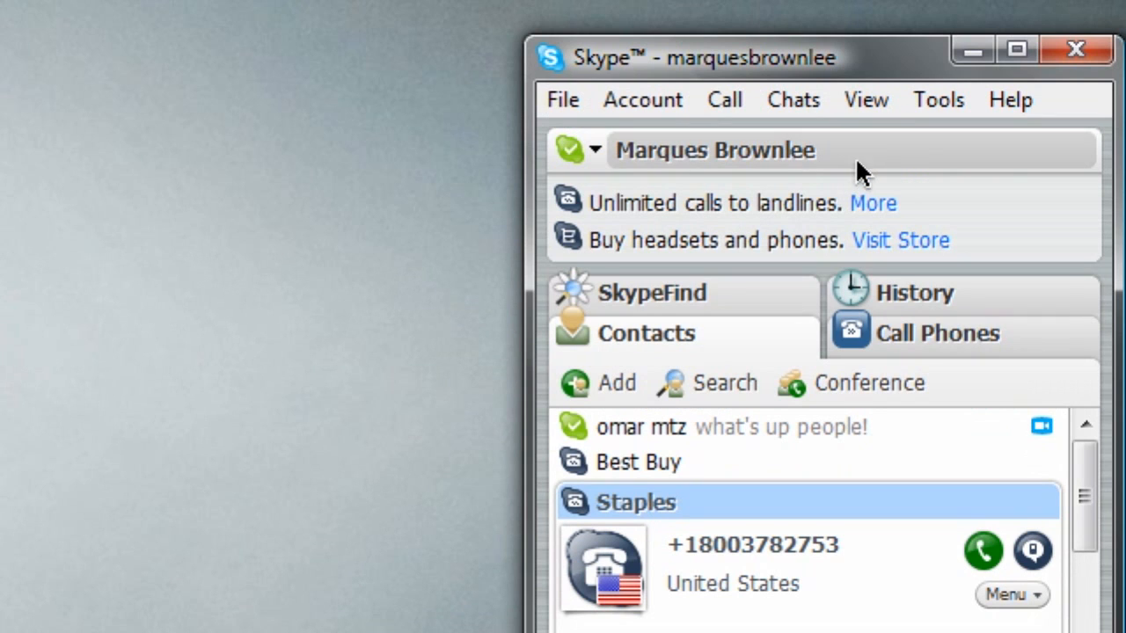
{"action": "mouse_move", "coordinate": [906, 167]}
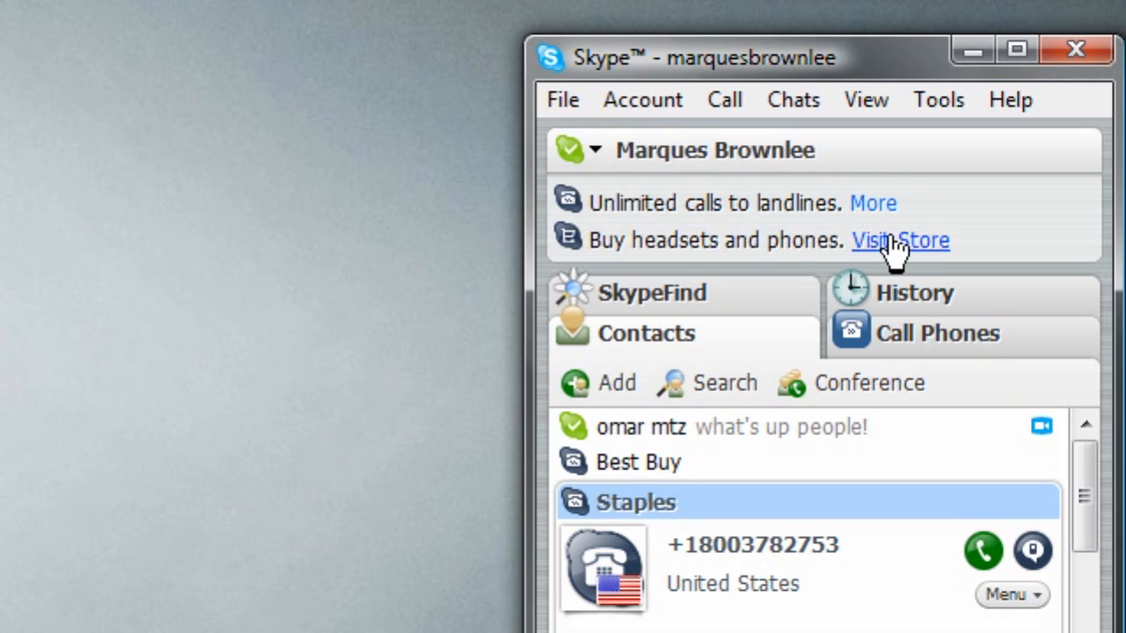
{"action": "mouse_move", "coordinate": [1060, 208]}
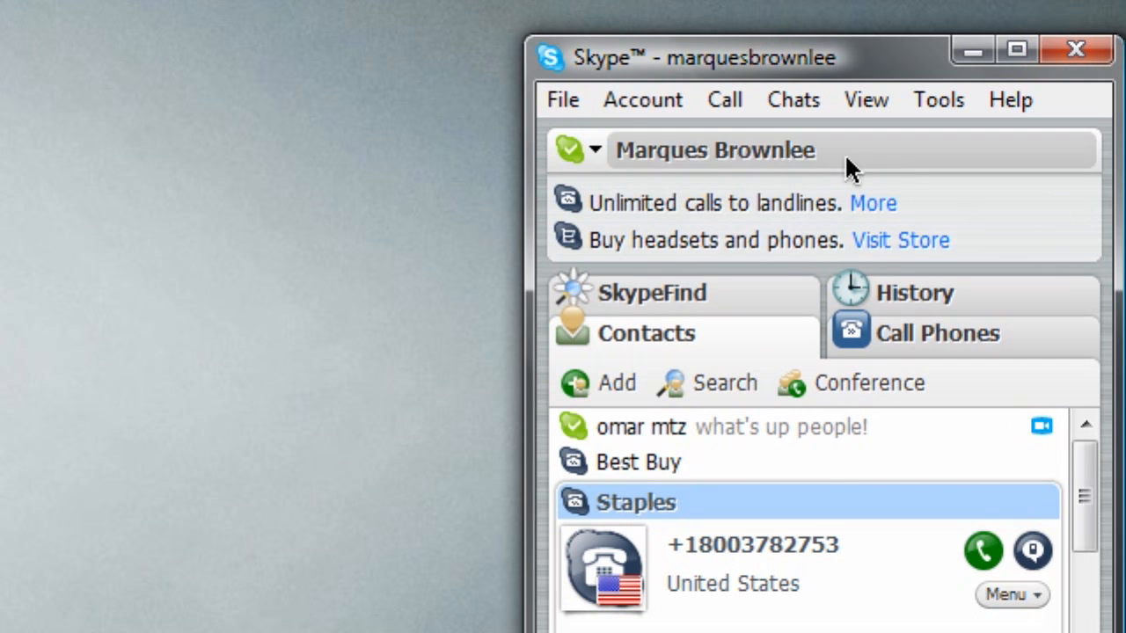
{"action": "left_click", "coordinate": [642, 99]}
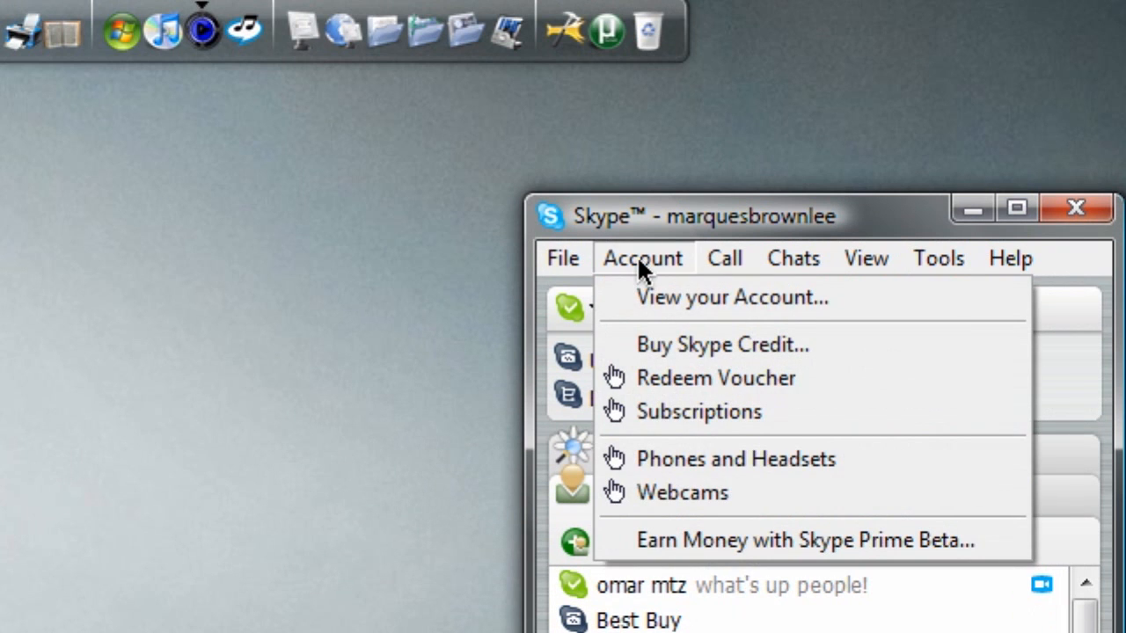
{"action": "left_click", "coordinate": [562, 258]}
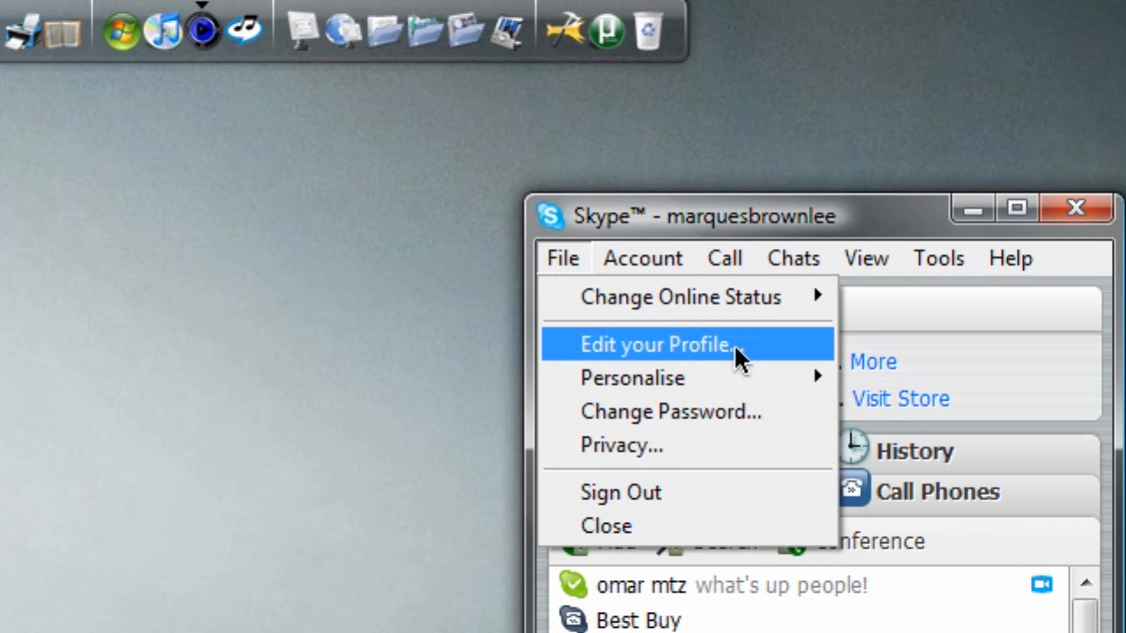
{"action": "mouse_move", "coordinate": [633, 378]}
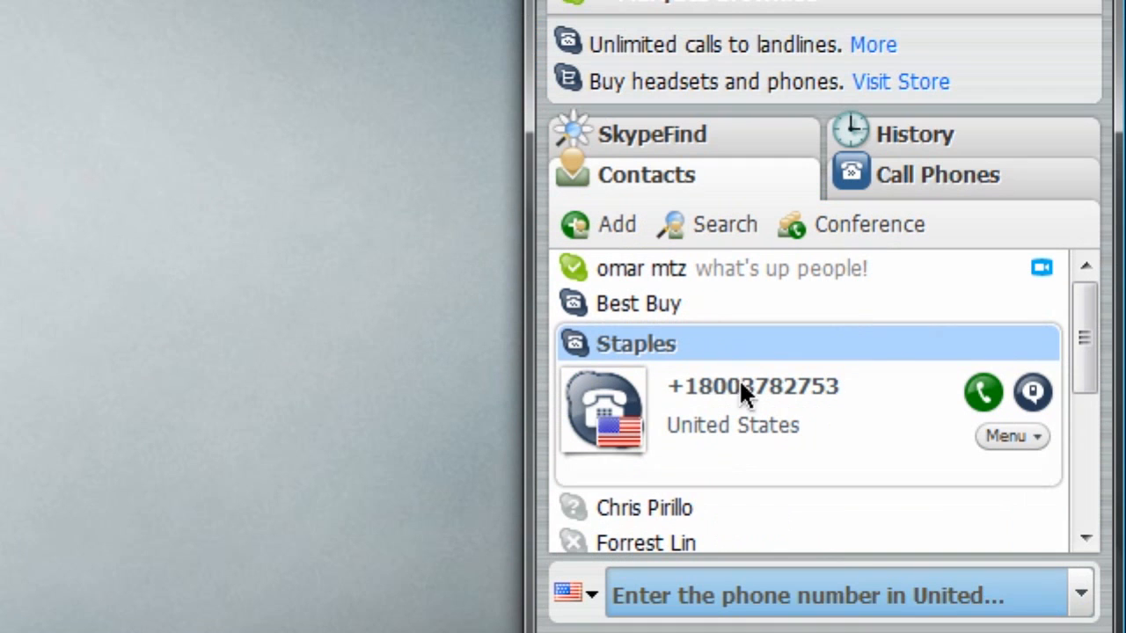
{"action": "left_click", "coordinate": [641, 268]}
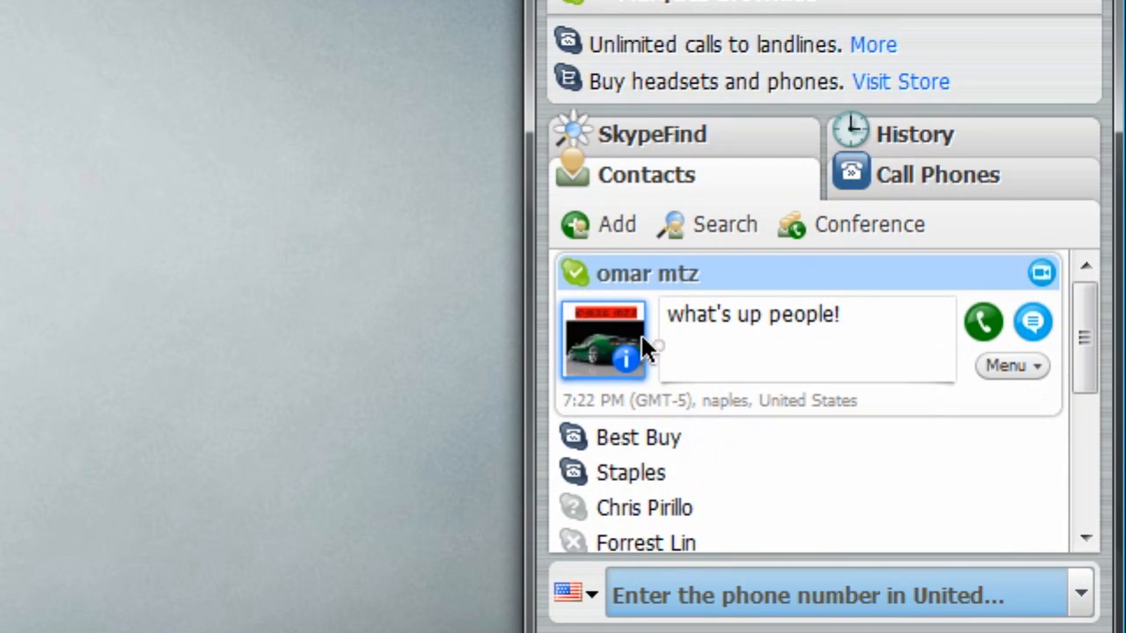
{"action": "mouse_move", "coordinate": [633, 370]}
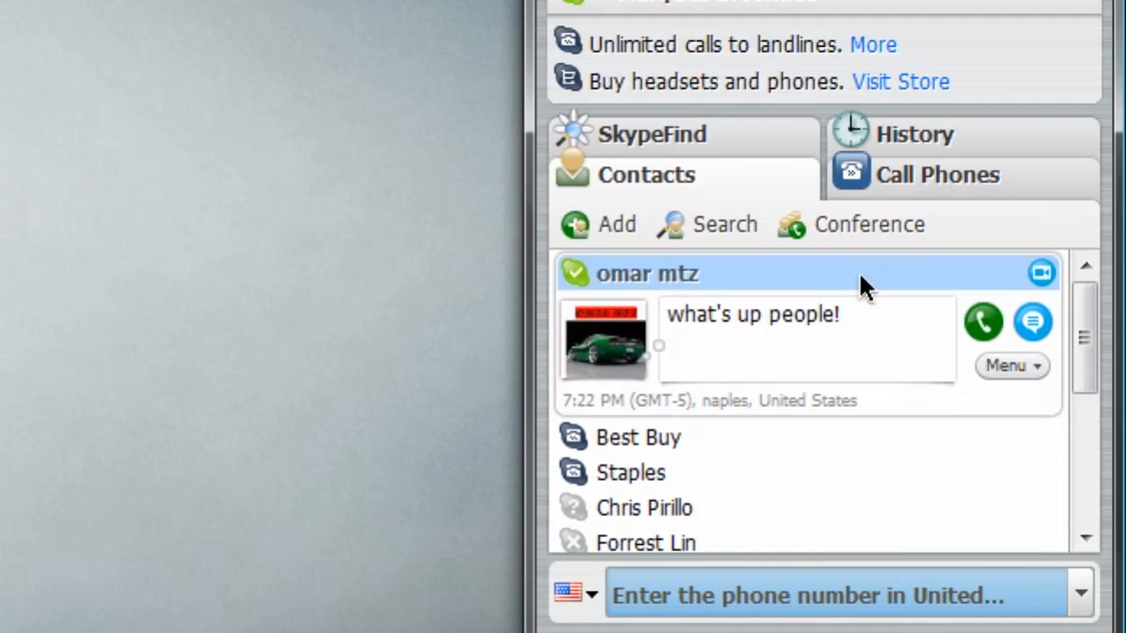
{"action": "left_click", "coordinate": [938, 258]}
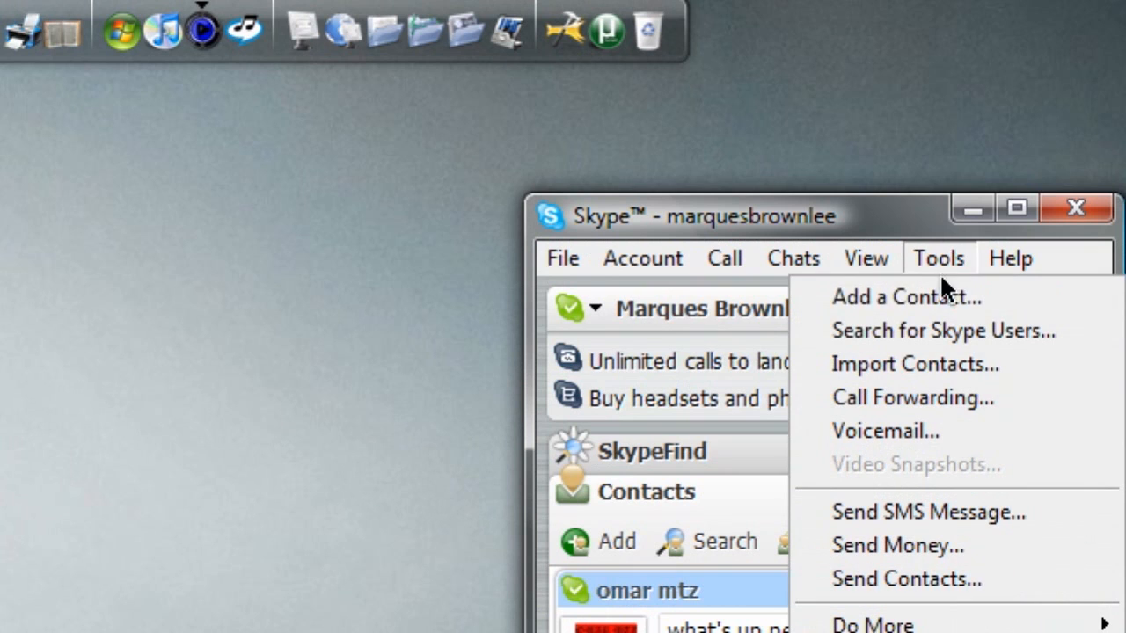
{"action": "mouse_move", "coordinate": [945, 329]}
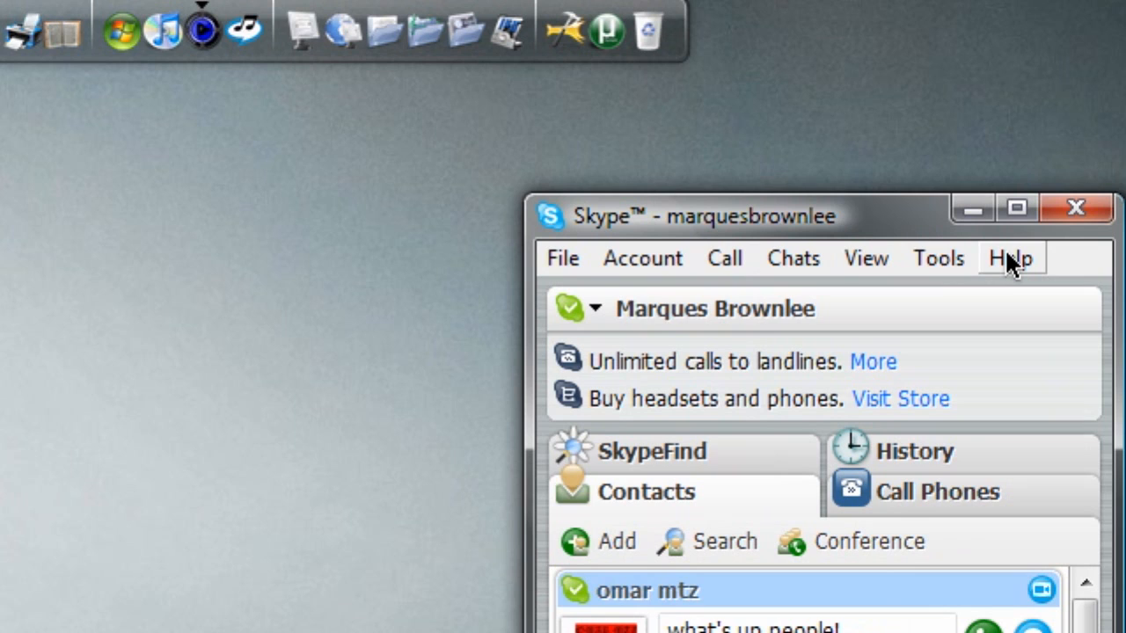
{"action": "mouse_move", "coordinate": [750, 367]}
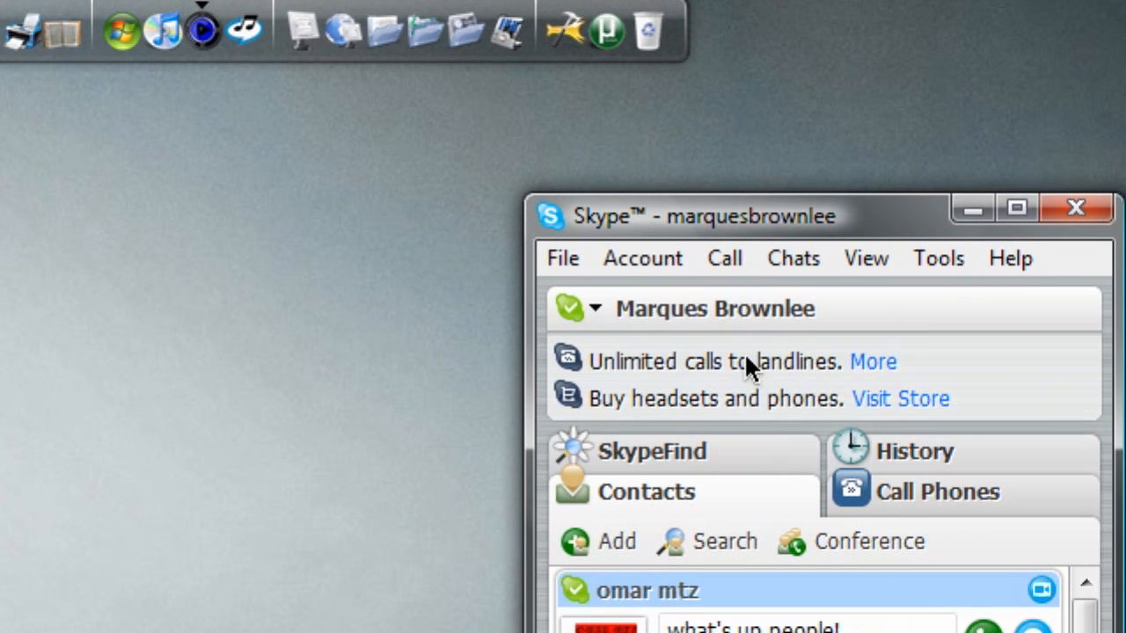
{"action": "mouse_move", "coordinate": [906, 379]}
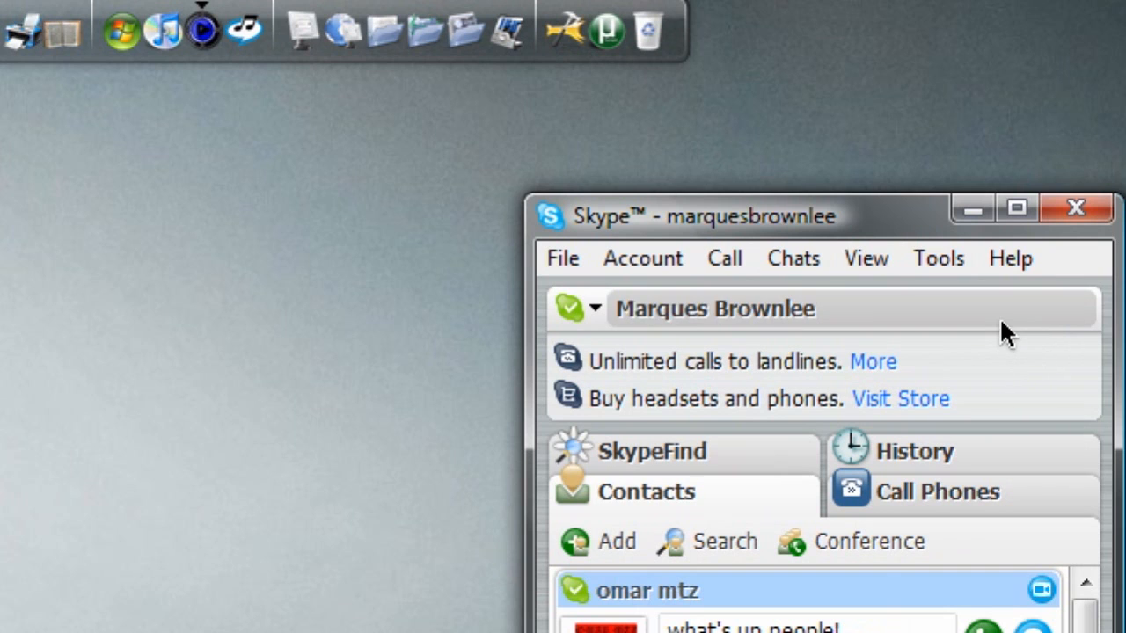
Open and dismiss the online status list, then open the Skype Pictures library.
{"action": "left_click", "coordinate": [596, 308]}
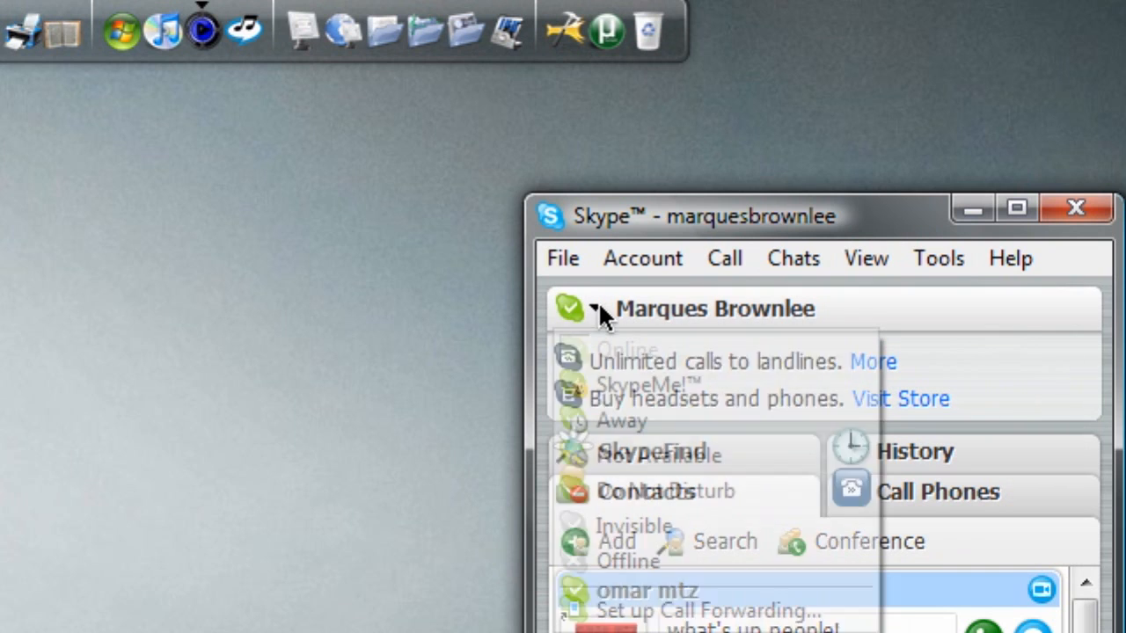
{"action": "left_click", "coordinate": [595, 309]}
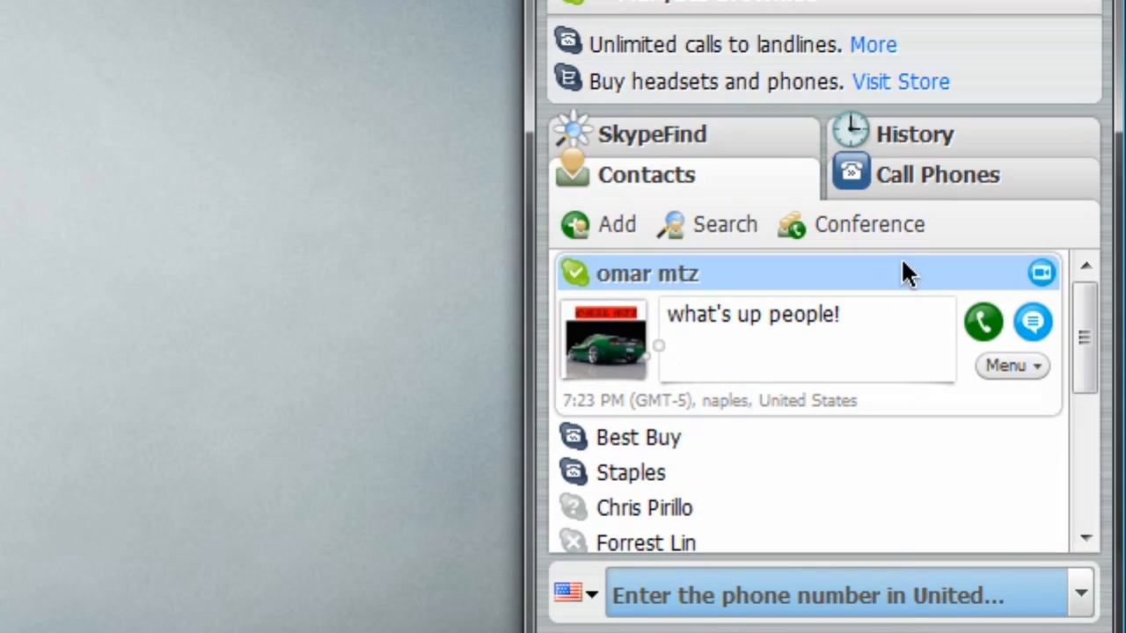
{"action": "mouse_move", "coordinate": [1038, 489]}
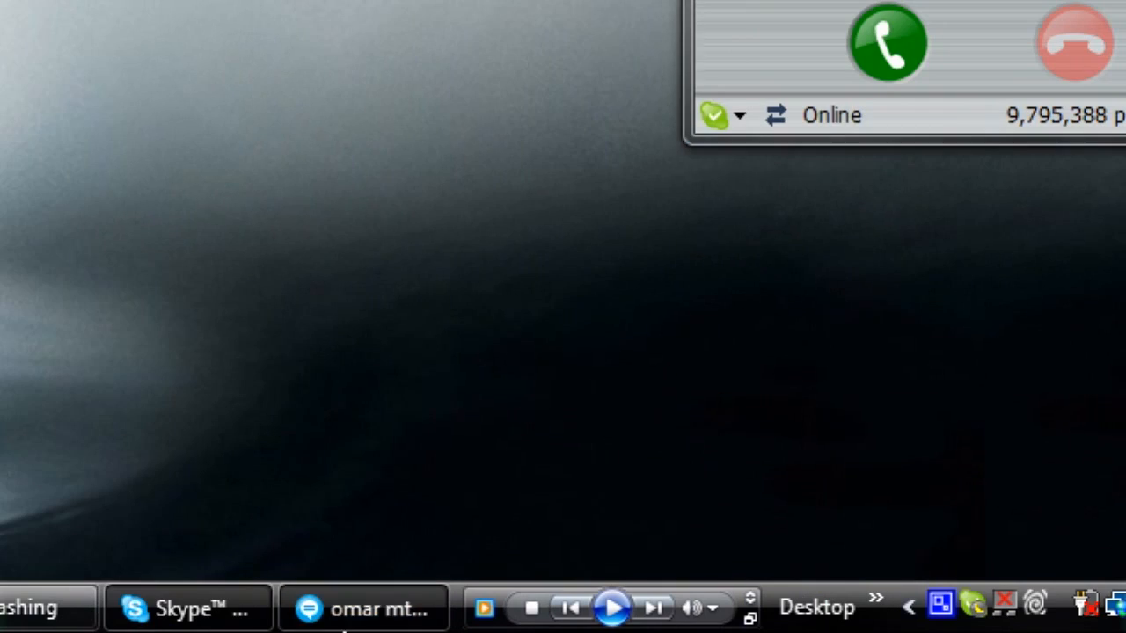
{"action": "left_click", "coordinate": [1024, 240]}
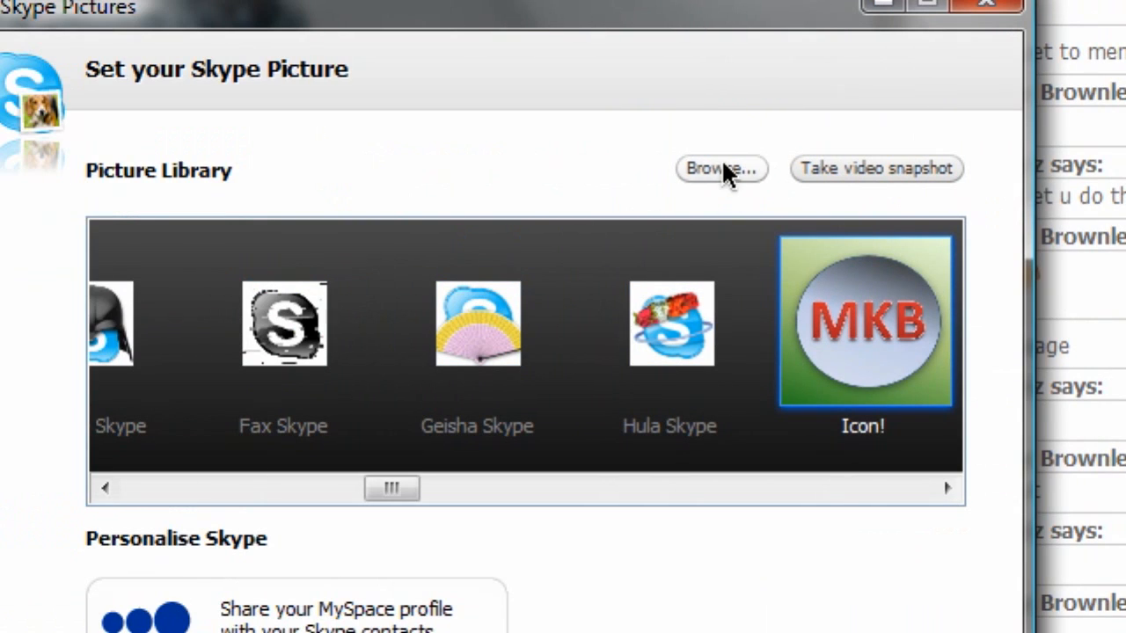
Close the Set your Skype Picture window to return to the contacts list.
{"action": "left_click", "coordinate": [721, 168]}
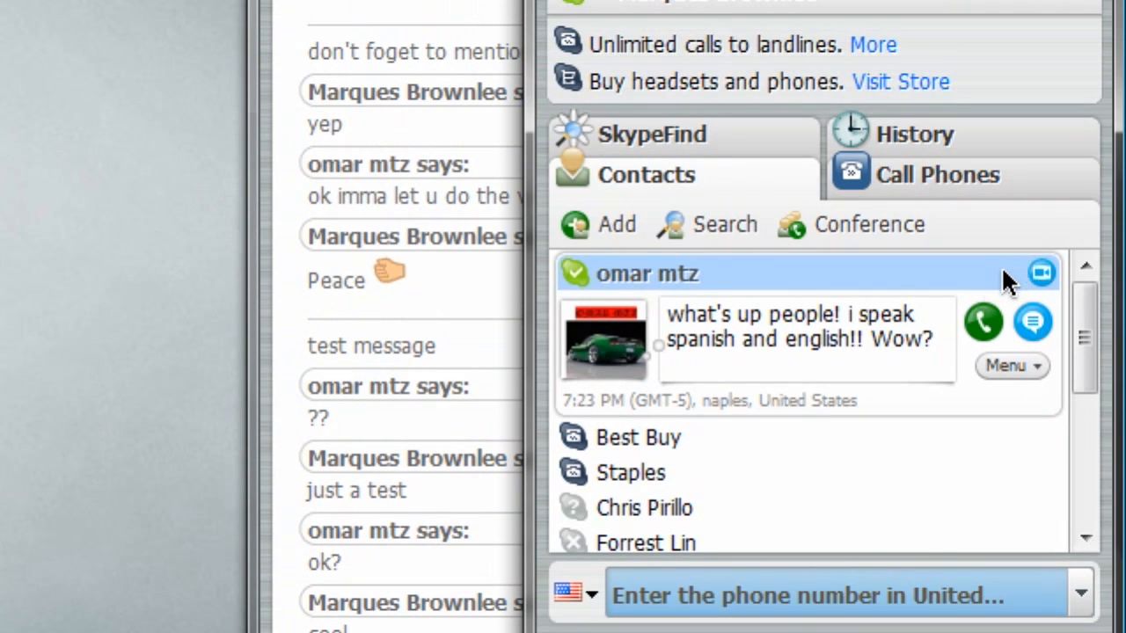
{"action": "mouse_move", "coordinate": [910, 375]}
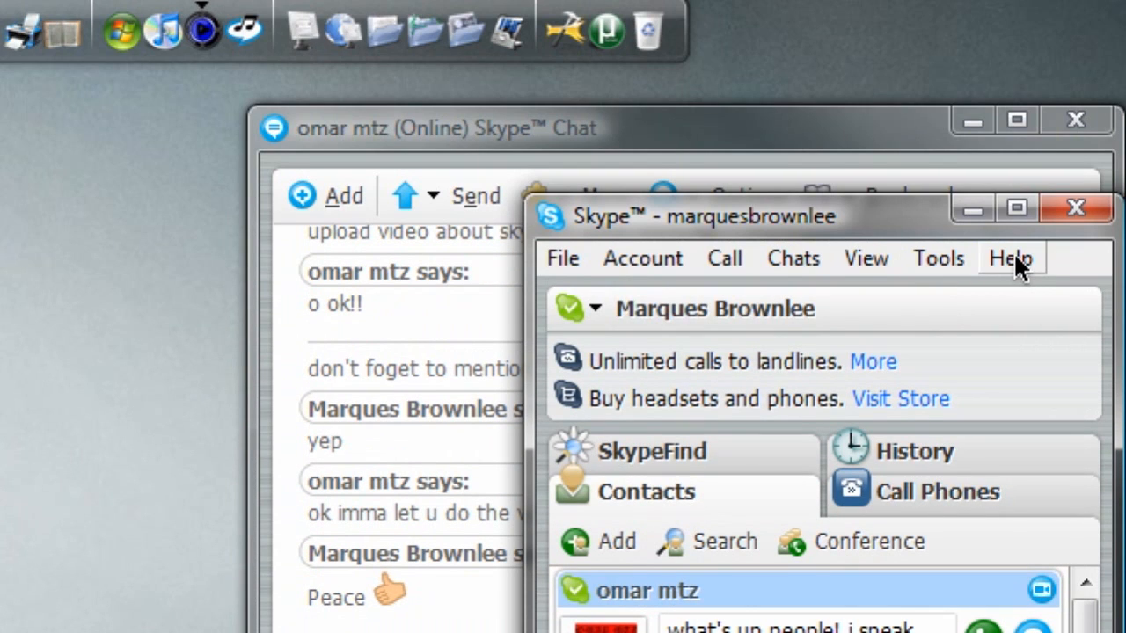
{"action": "left_click", "coordinate": [1010, 258]}
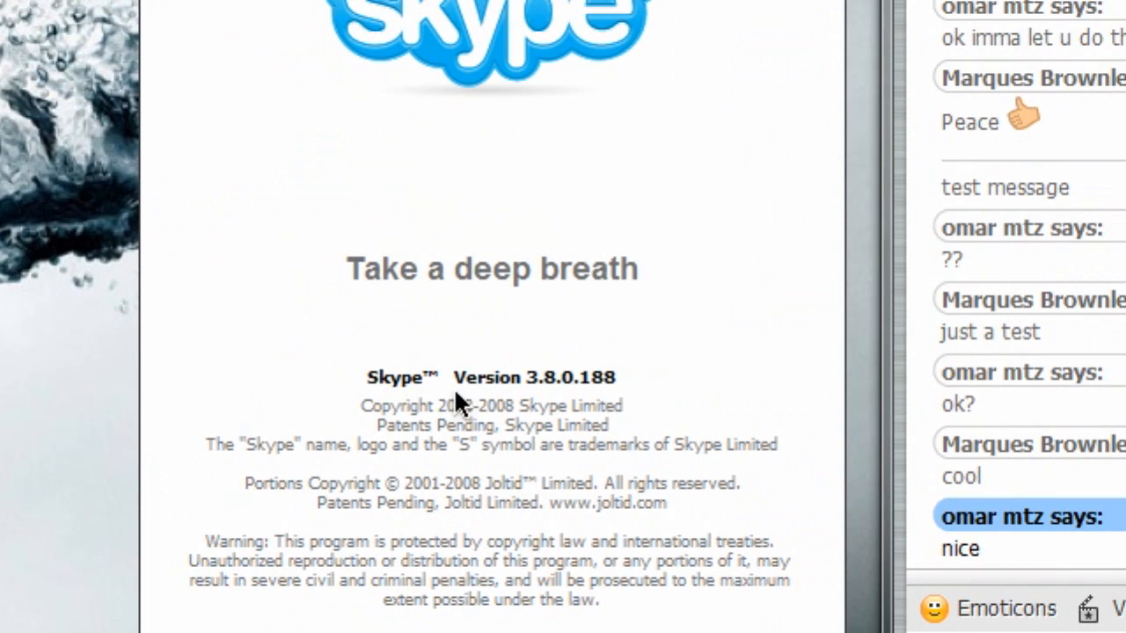
{"action": "mouse_move", "coordinate": [594, 400]}
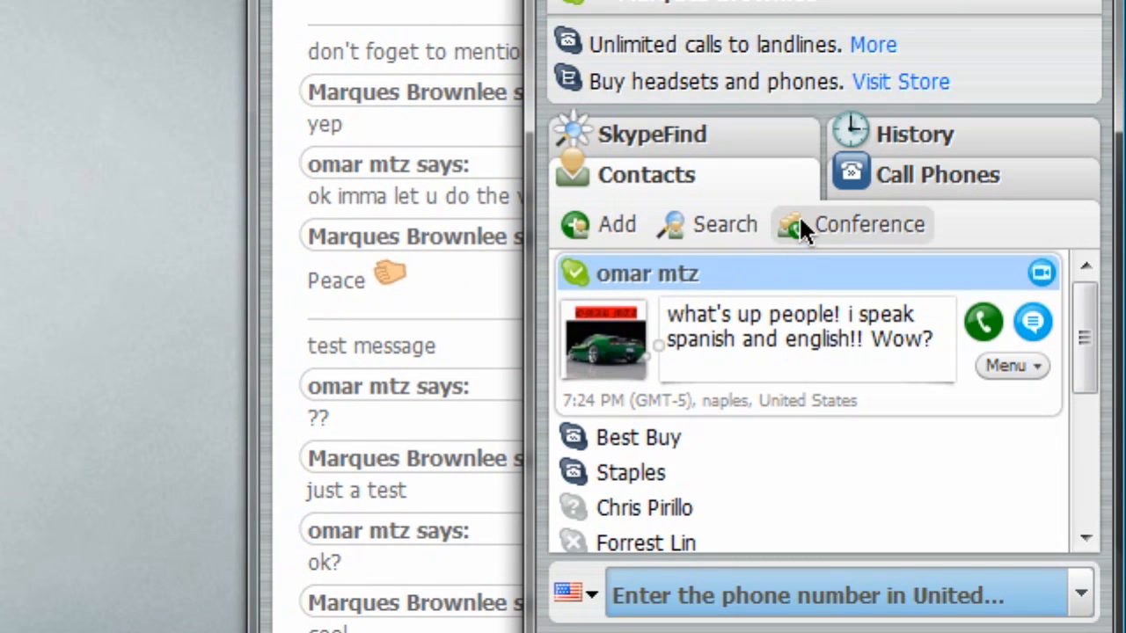
{"action": "mouse_move", "coordinate": [699, 230]}
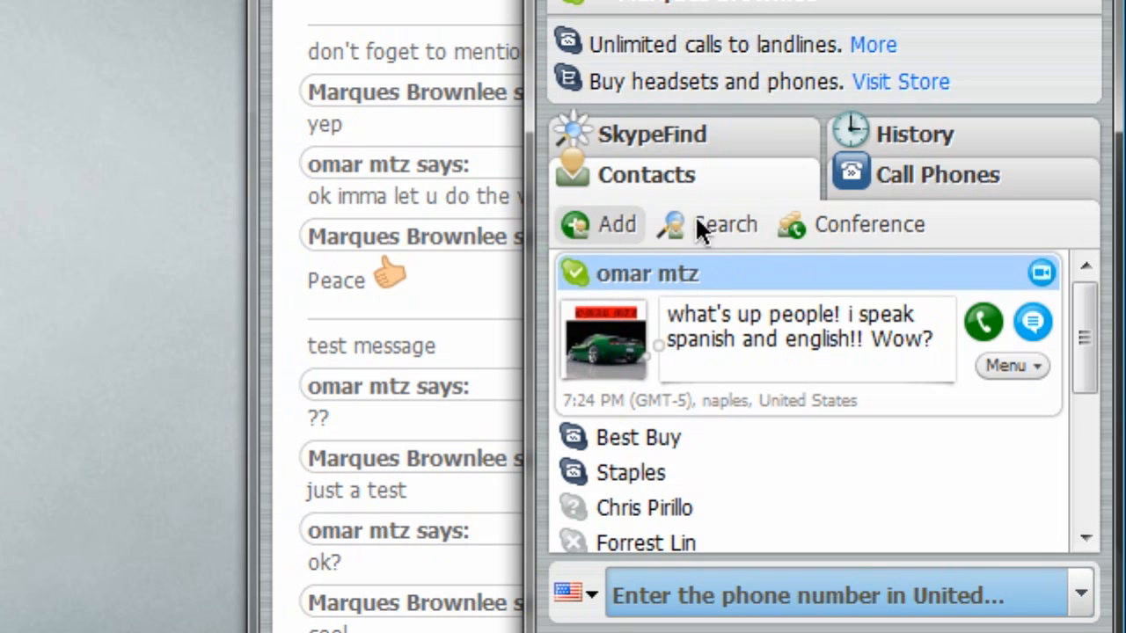
{"action": "mouse_move", "coordinate": [959, 194]}
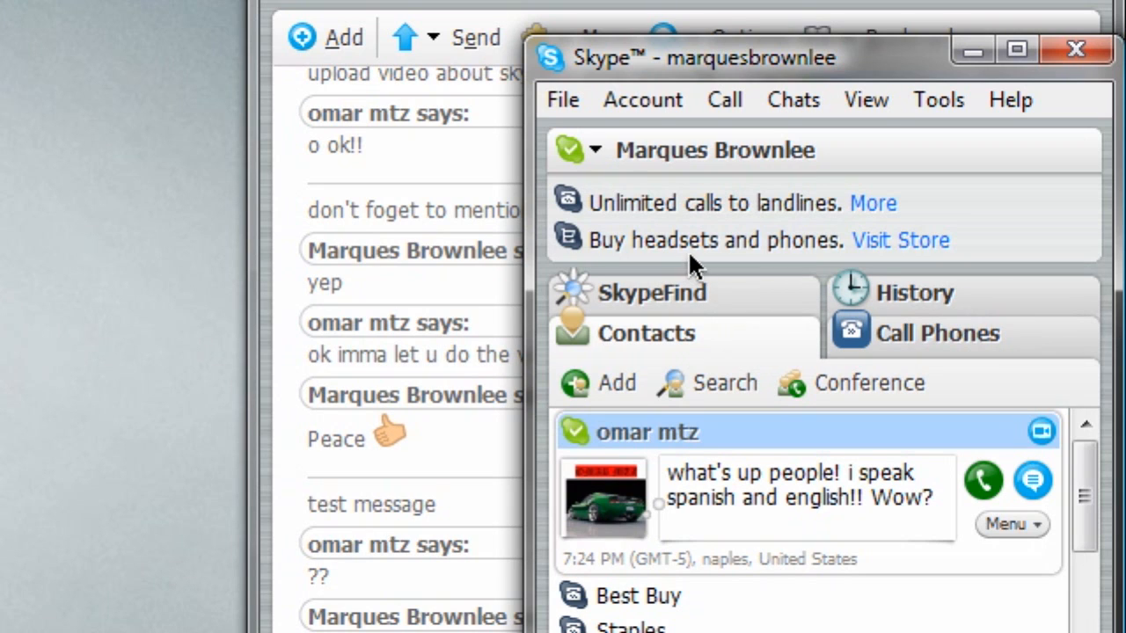
{"action": "mouse_move", "coordinate": [919, 360]}
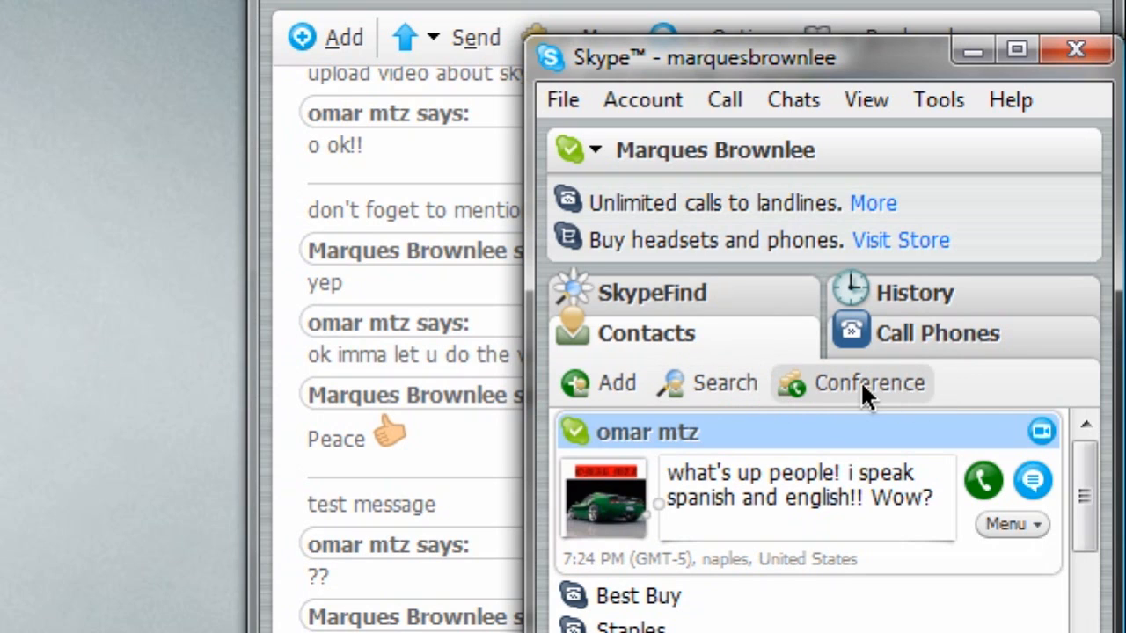
{"action": "mouse_move", "coordinate": [848, 396]}
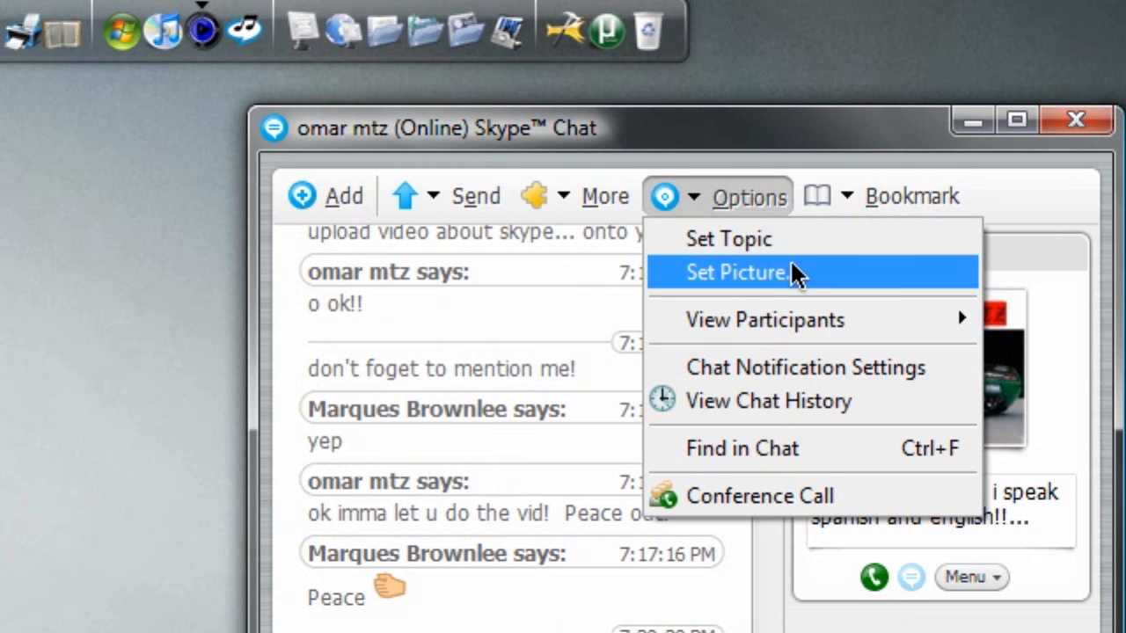
{"action": "mouse_move", "coordinate": [765, 319]}
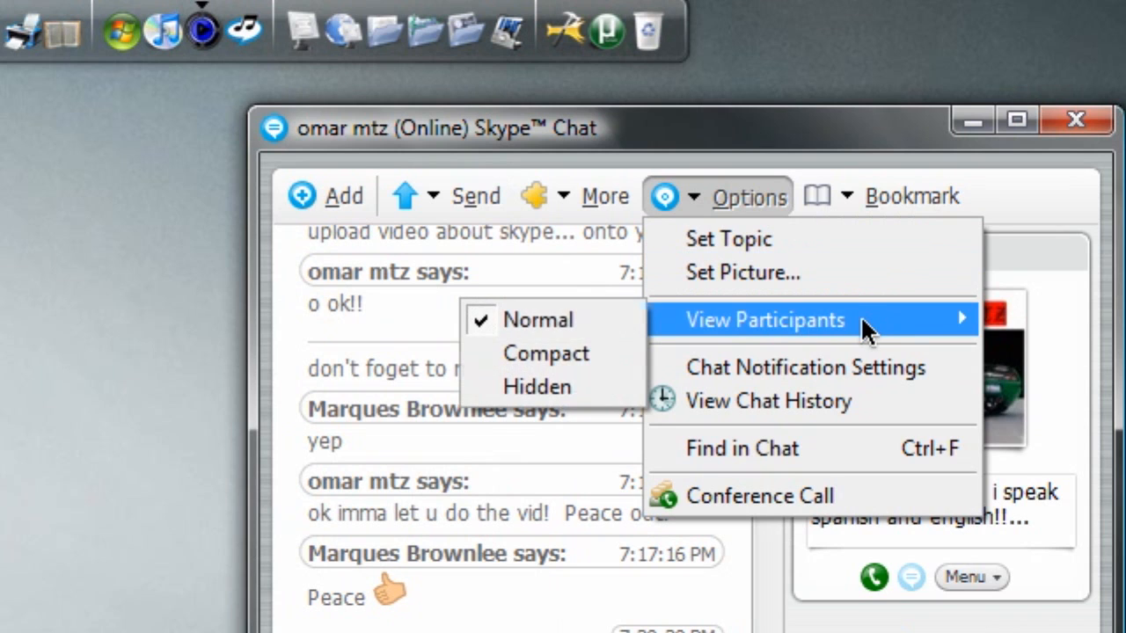
Dismiss the chat Options menu without choosing View Participants.
{"action": "left_click", "coordinate": [748, 195]}
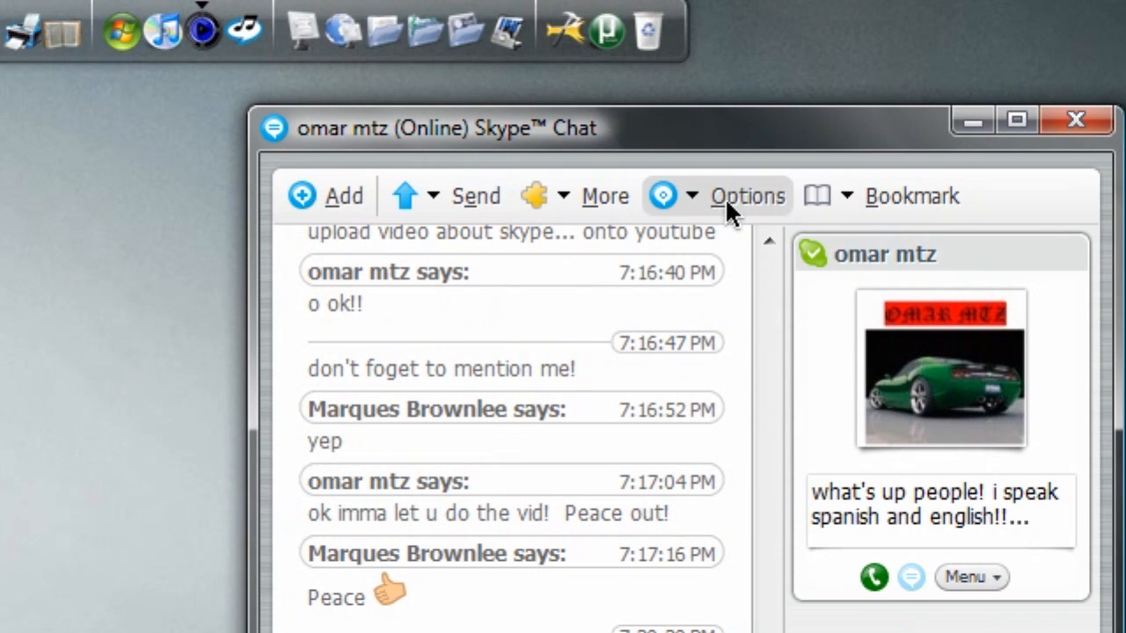
{"action": "mouse_move", "coordinate": [849, 203]}
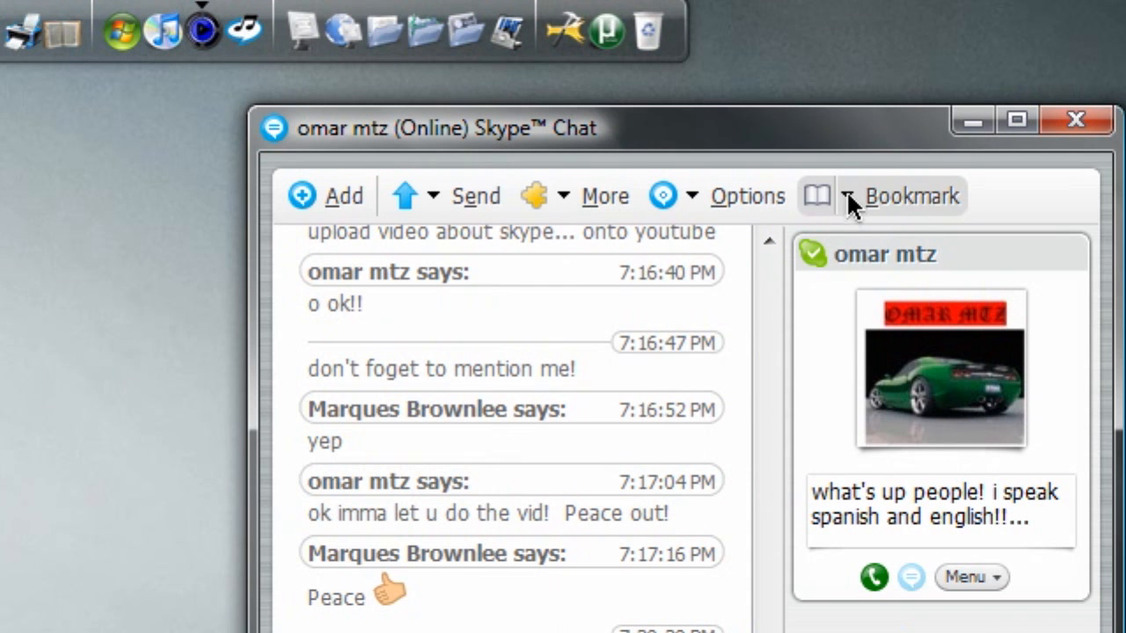